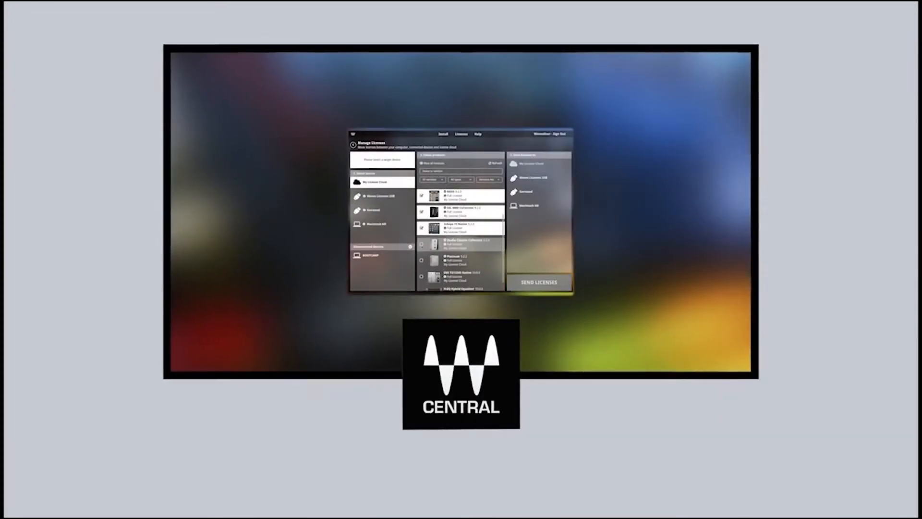
# Step: Show the System Inventory racks listing the IOS-1, SGS-1 and MIDI control devices
pyautogui.click(537, 282)
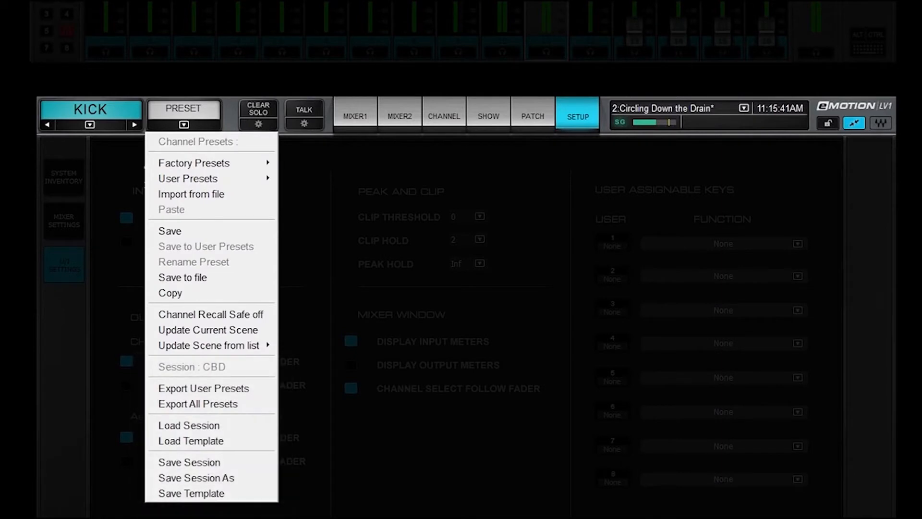
pyautogui.click(743, 107)
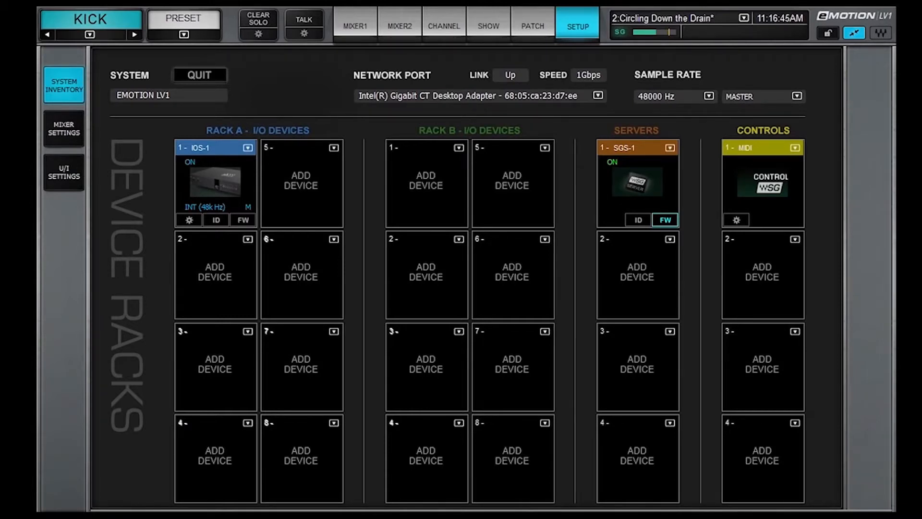
# Step: Keep the Intel Gigabit network port and add IOX-1 and MGO-1 to Rack A slots 2 and 5
pyautogui.click(597, 96)
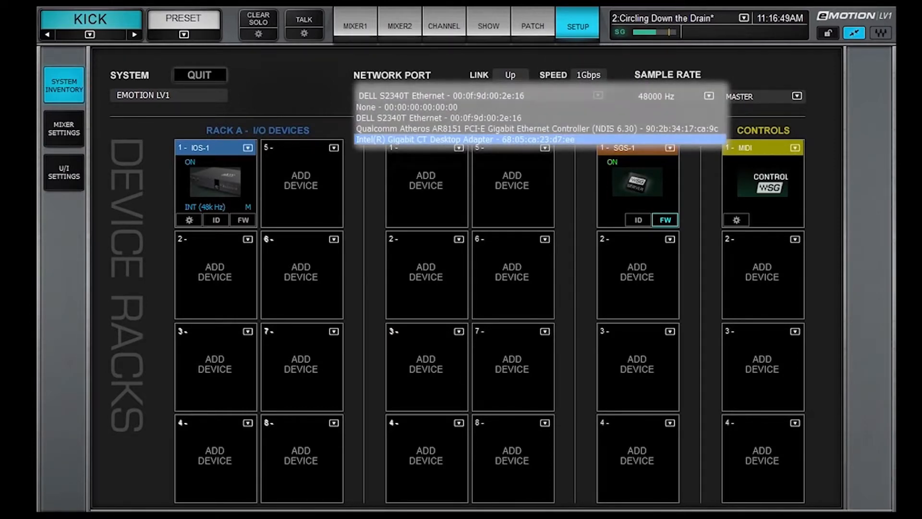
pyautogui.click(464, 139)
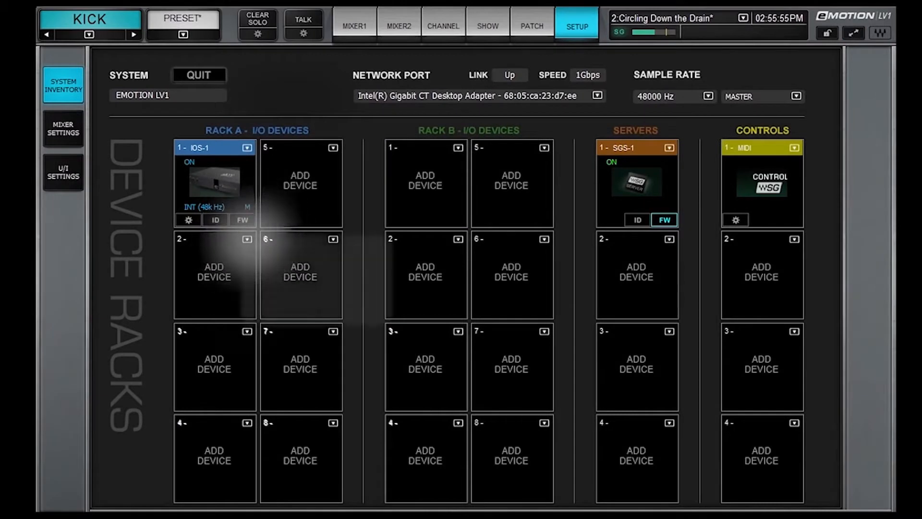
pyautogui.click(246, 239)
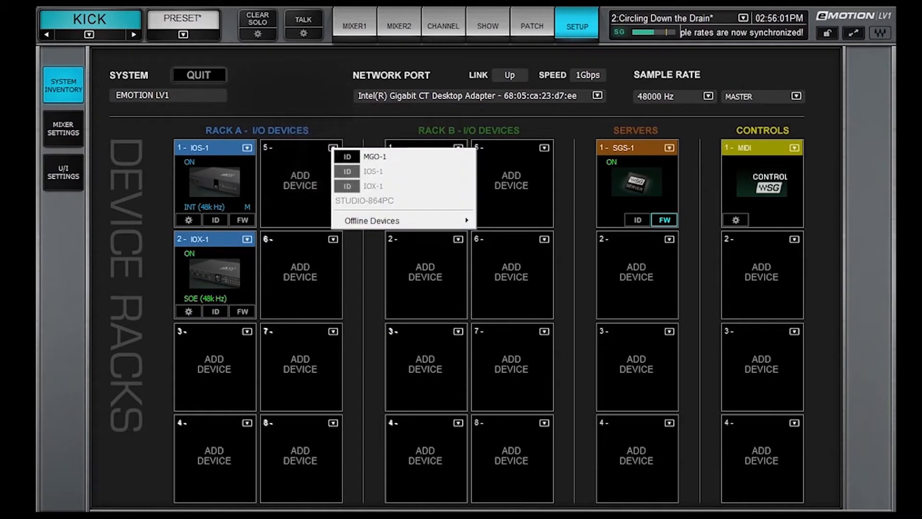
pyautogui.click(374, 156)
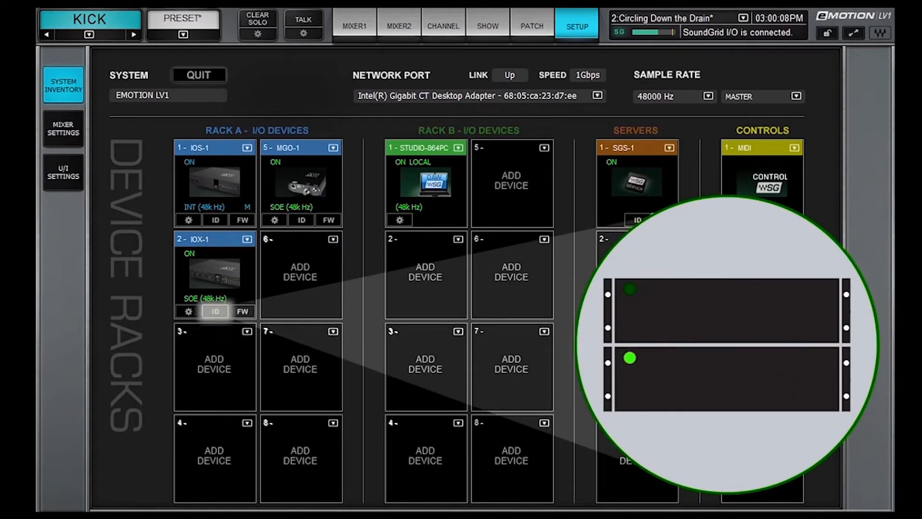
pyautogui.click(215, 312)
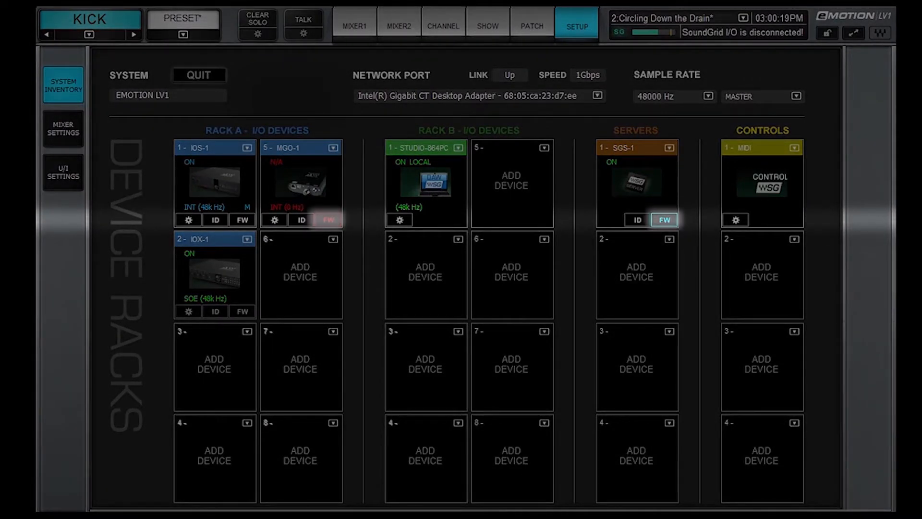
pyautogui.click(543, 147)
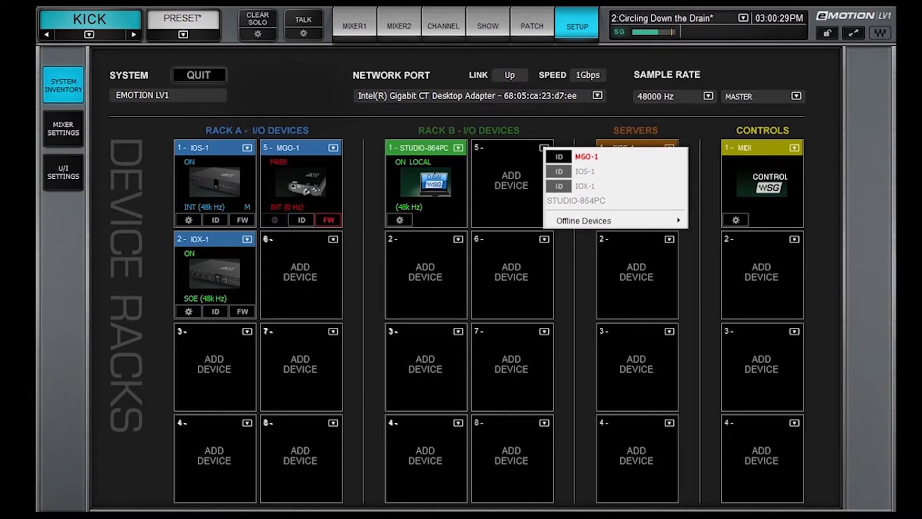
pyautogui.click(585, 155)
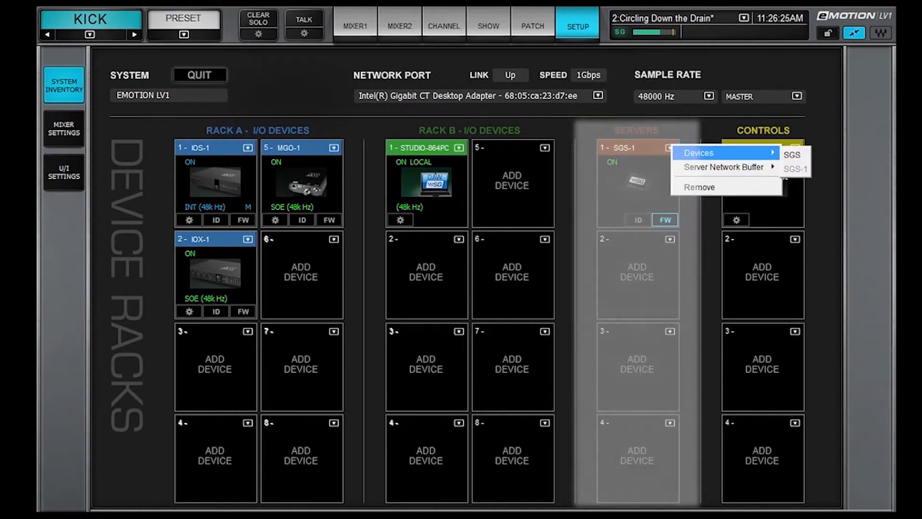
# Step: Add a second SGS server (SGS-2) and open the MIDI control surface settings
pyautogui.click(792, 154)
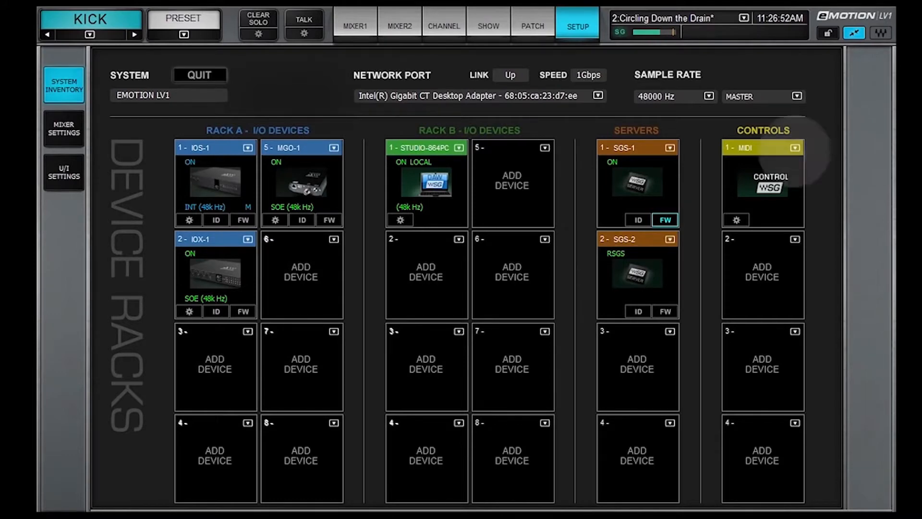
pyautogui.click(795, 148)
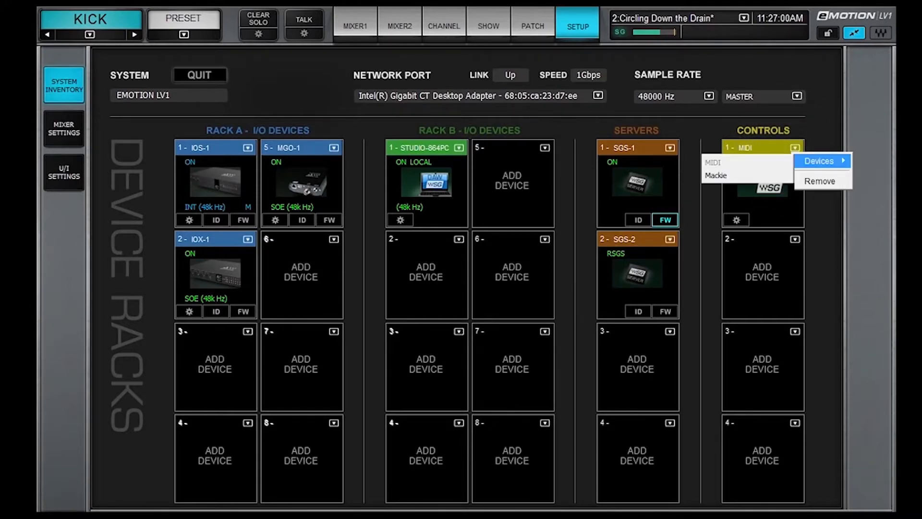
pyautogui.click(818, 160)
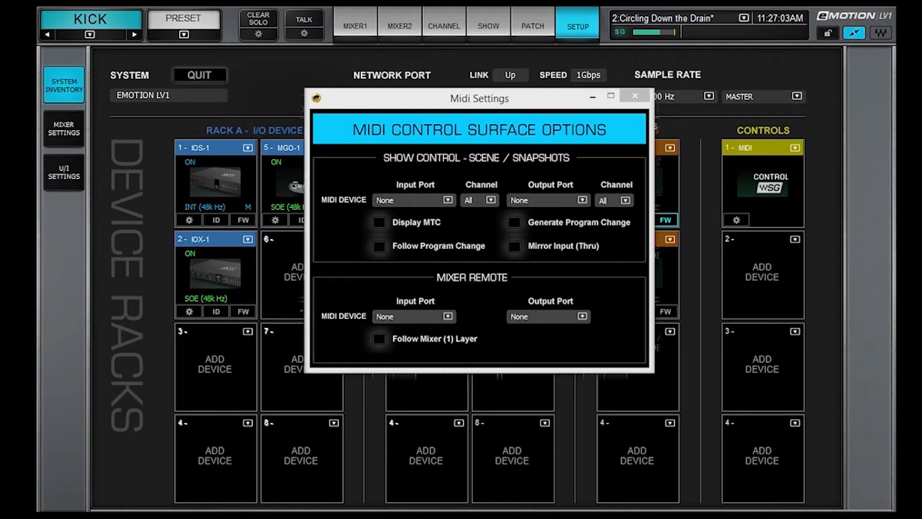
# Step: Close MIDI settings, add an offline IOX to Rack A slot 3, and save the session
pyautogui.click(634, 95)
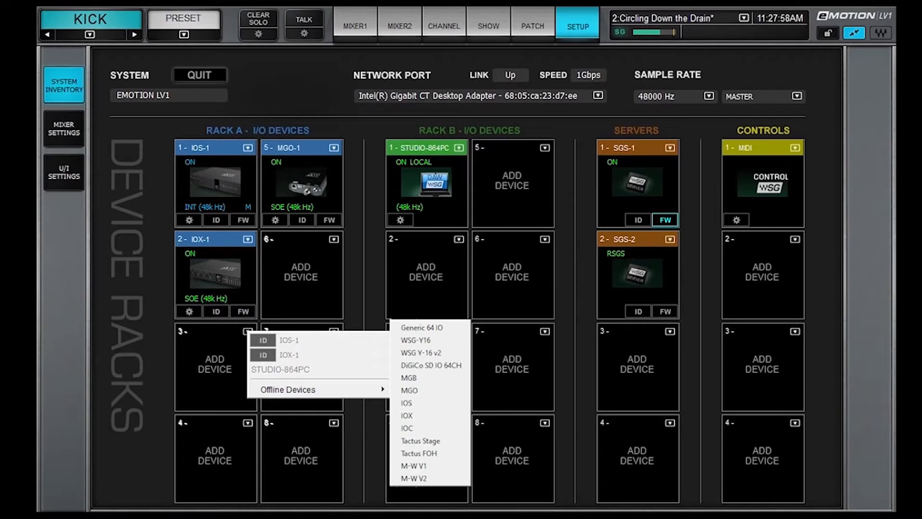
pyautogui.click(407, 415)
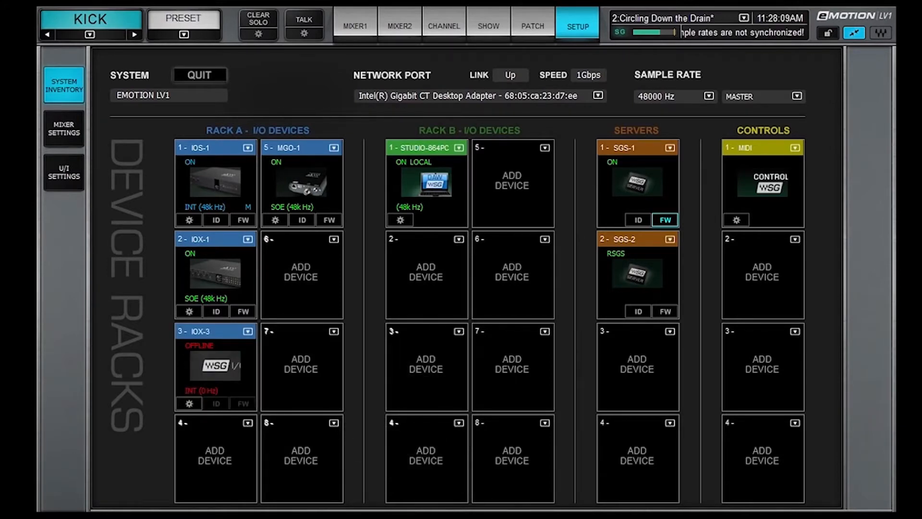
pyautogui.click(183, 18)
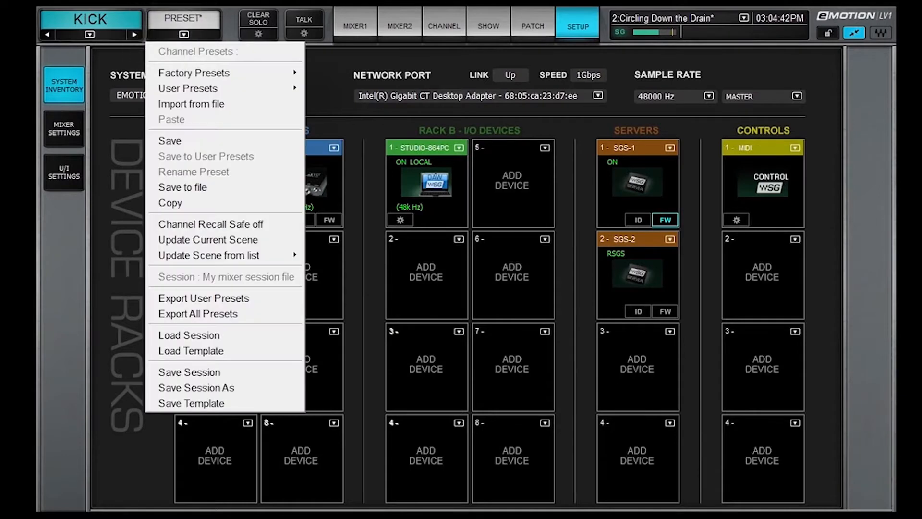
pyautogui.moveTo(189, 371)
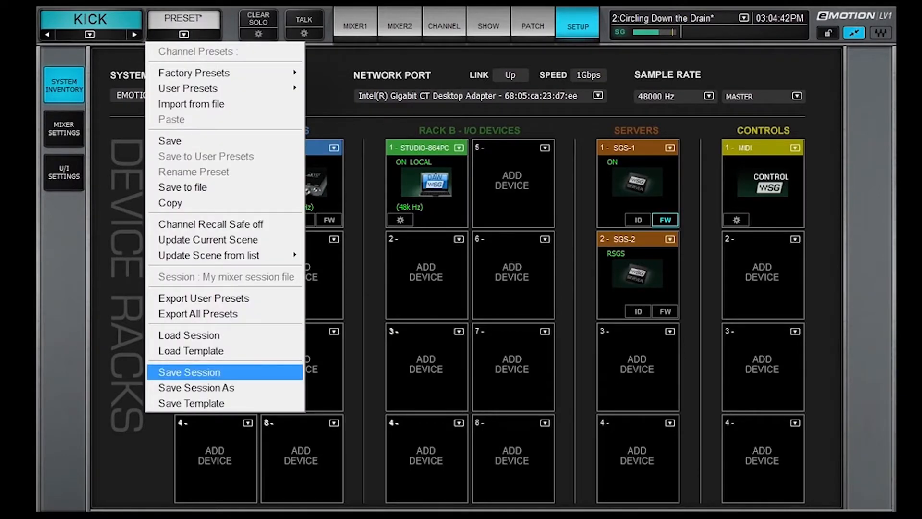
pyautogui.click(63, 128)
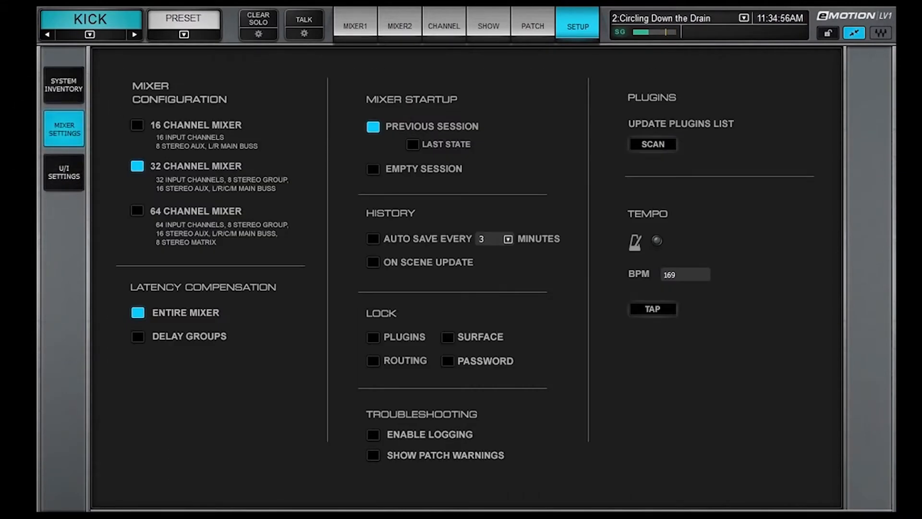
# Step: Switch to the U/I Settings page with meter options and user key functions
pyautogui.click(656, 240)
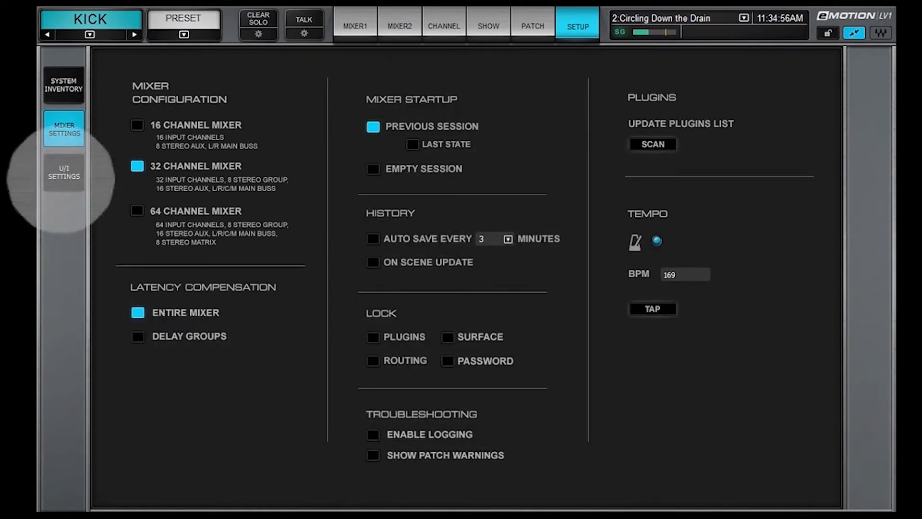
pyautogui.click(64, 172)
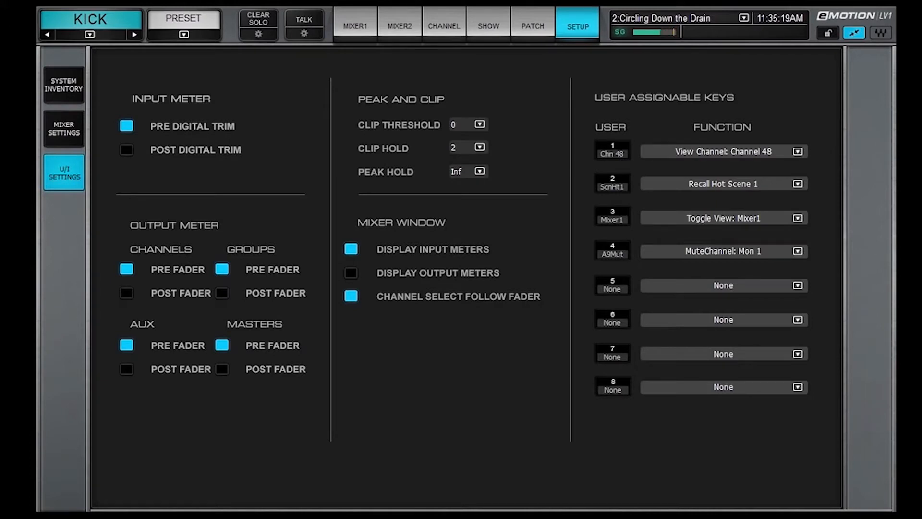
# Step: Assign user key 1 to View Channel > Channel 48 and go to the Patch page
pyautogui.click(798, 152)
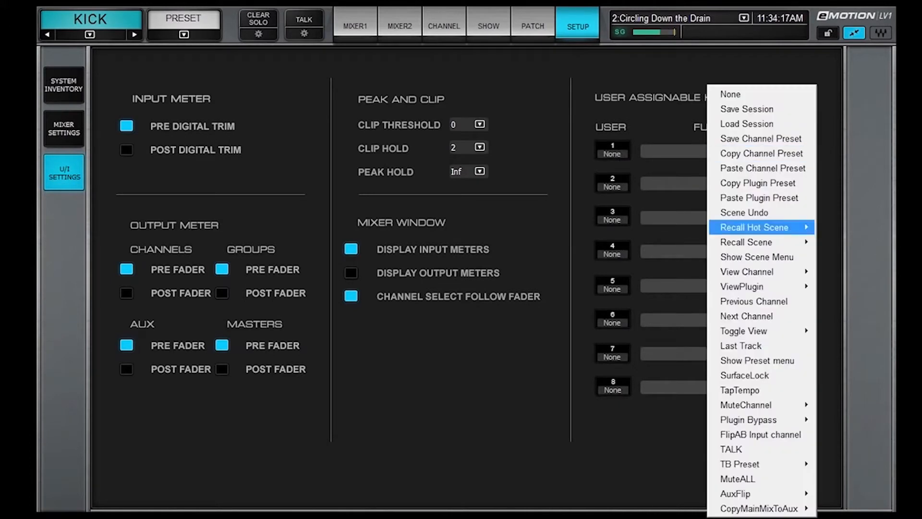
pyautogui.moveTo(746, 271)
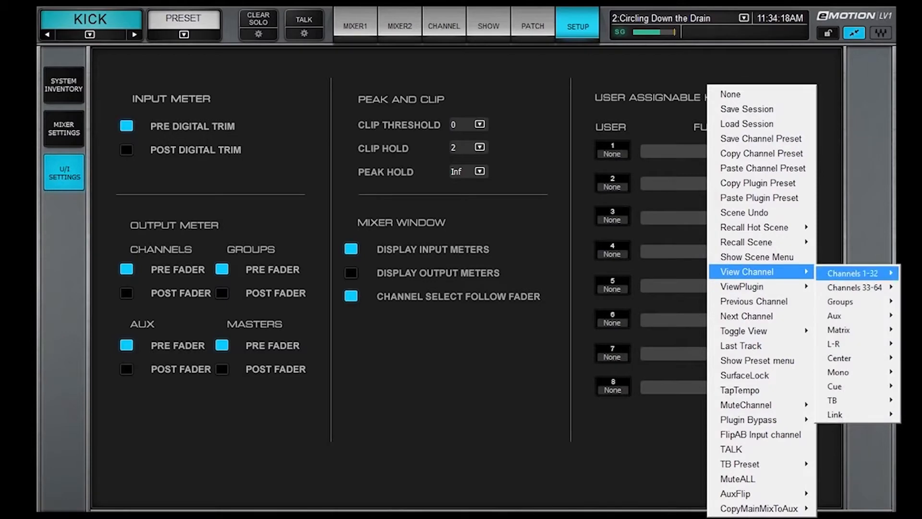
pyautogui.click(855, 272)
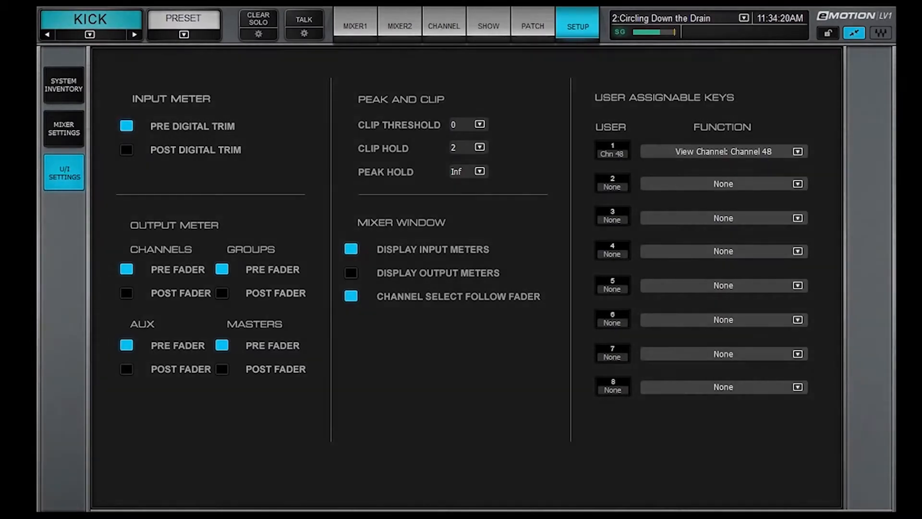
pyautogui.click(531, 24)
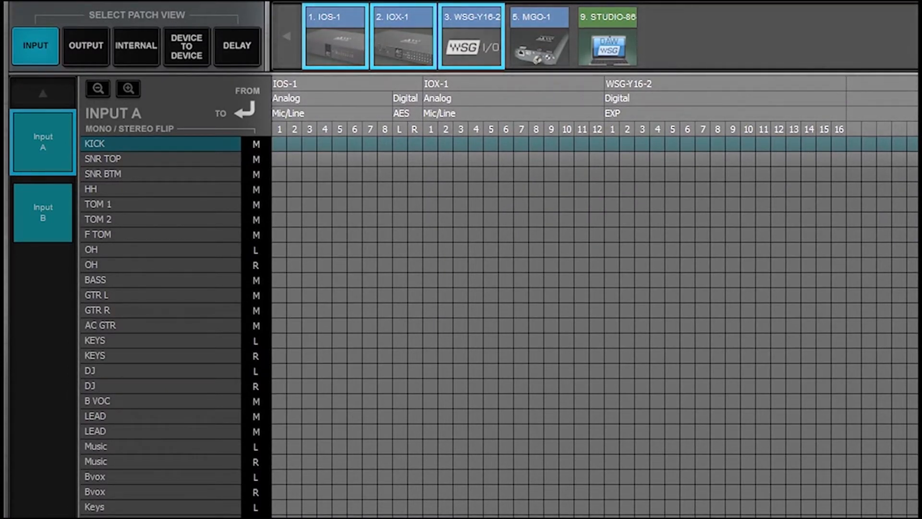
# Step: Hide the IOX-1 and IOS-1 columns, then add IOX-1 alongside MGO-1 in the grid
pyautogui.click(401, 35)
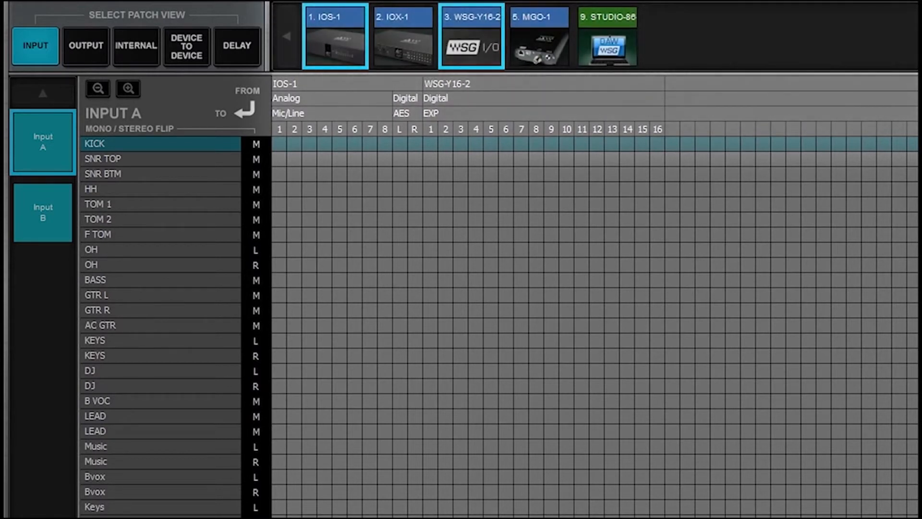
pyautogui.click(471, 36)
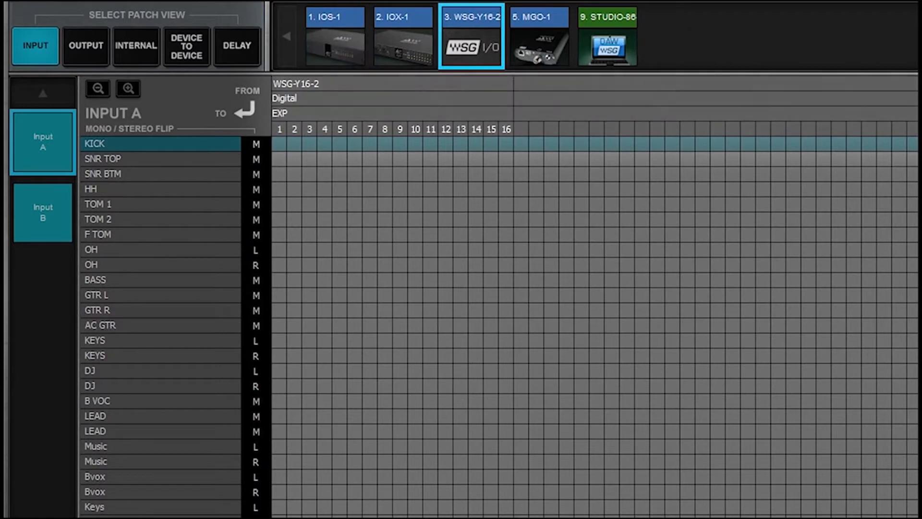
pyautogui.click(538, 36)
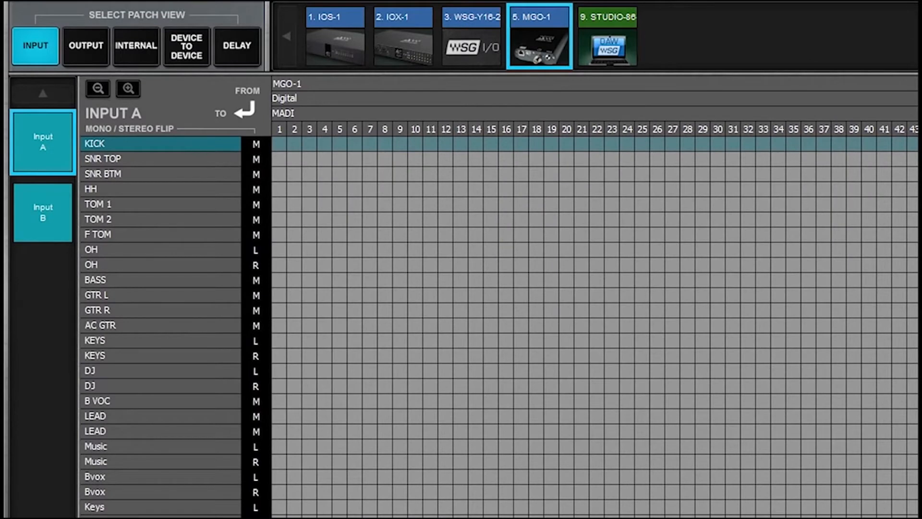
pyautogui.click(84, 47)
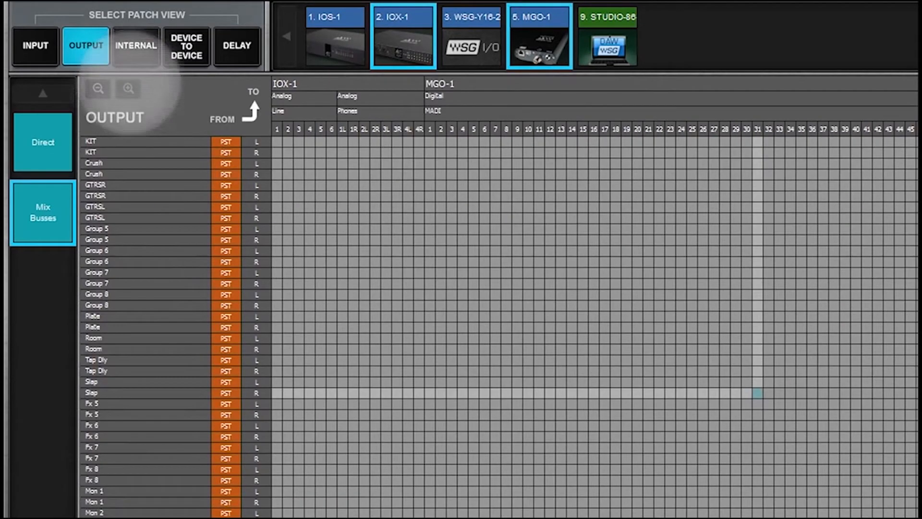
# Step: Enlarge the grid, patch Group 5 left to Phones 1L, and rename the bus 'FEED'
pyautogui.click(97, 88)
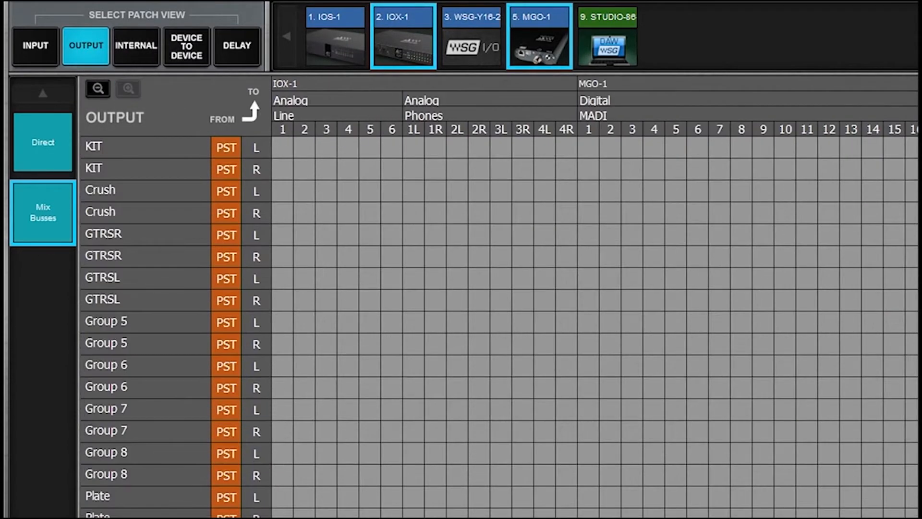
pyautogui.click(413, 321)
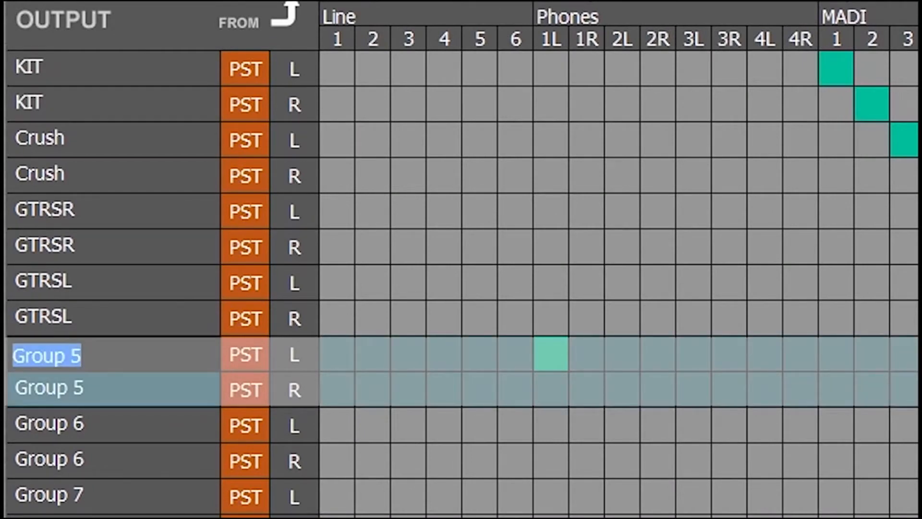
pyautogui.write('FEED')
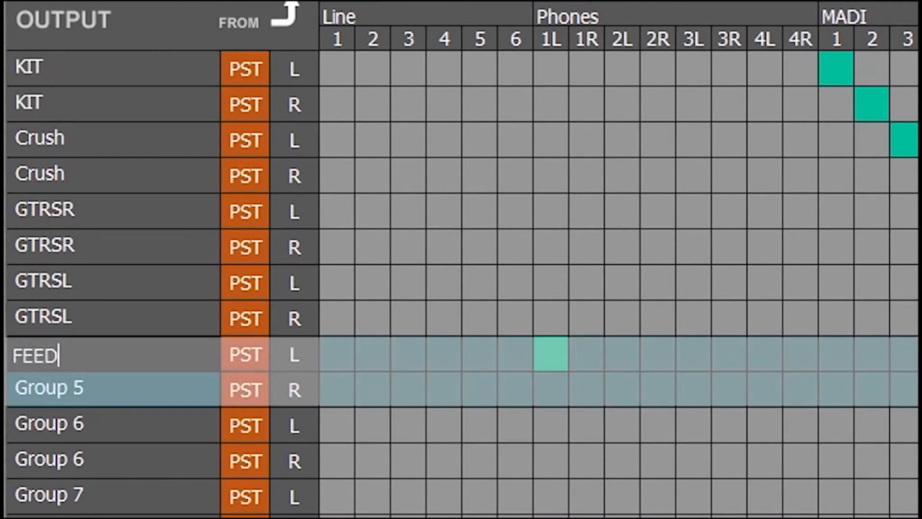
pyautogui.click(34, 48)
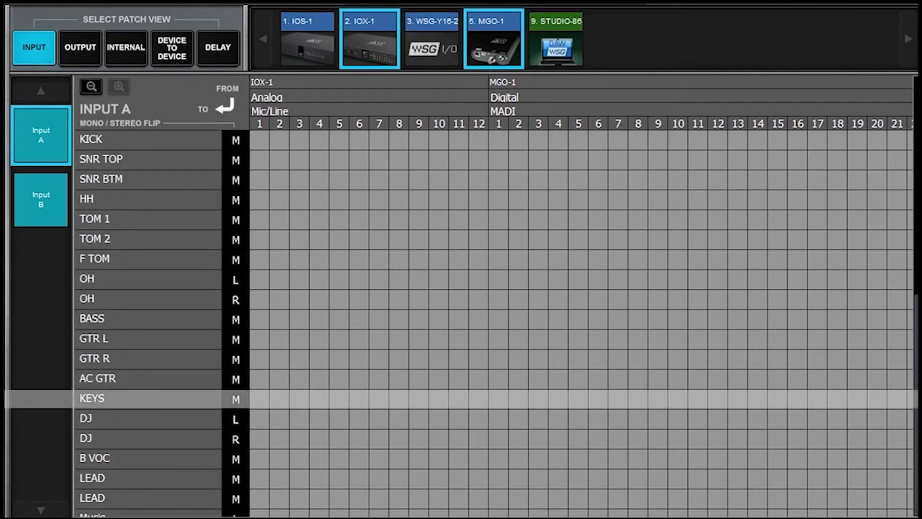
# Step: Make KEYS a stereo L/R input, then browse the output, device-to-device and internal routing grids
pyautogui.click(236, 399)
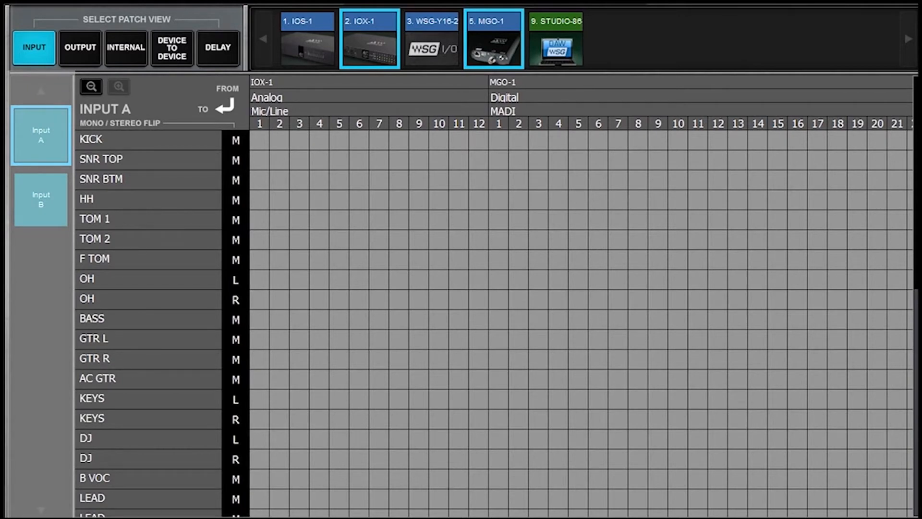
pyautogui.click(79, 48)
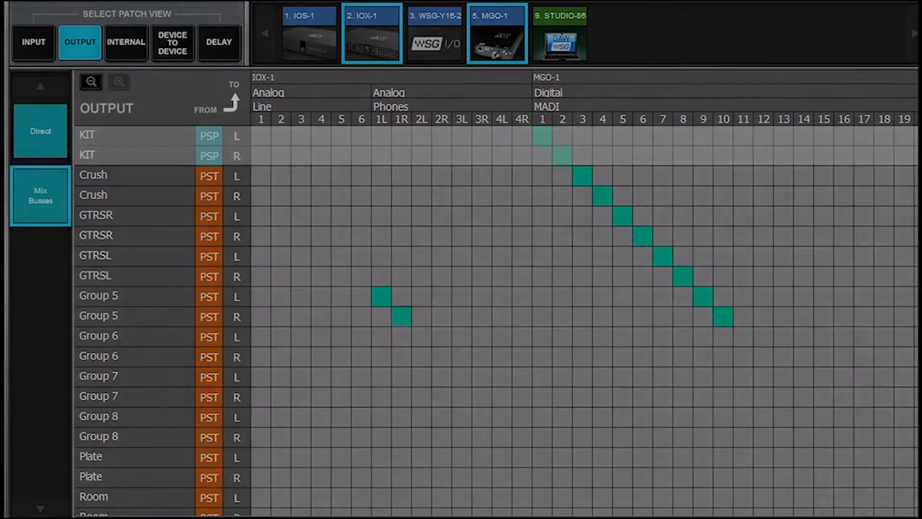
pyautogui.click(172, 42)
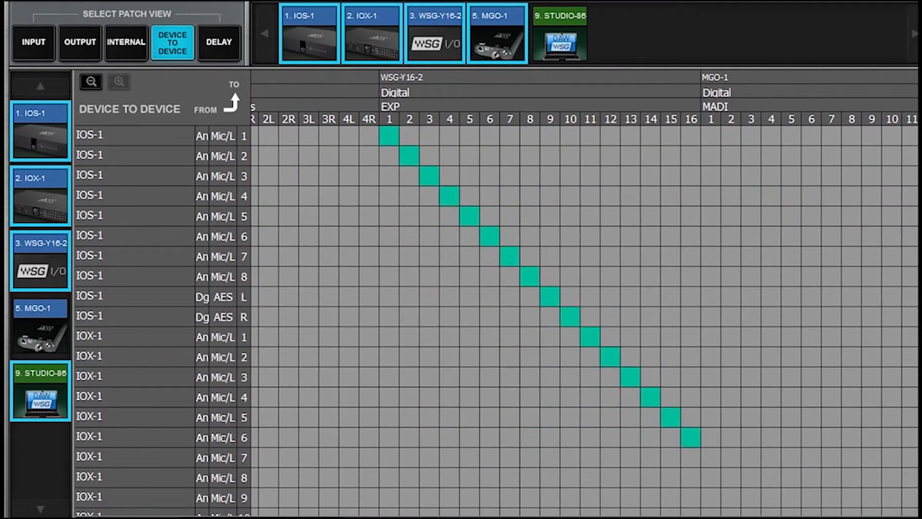
pyautogui.click(126, 42)
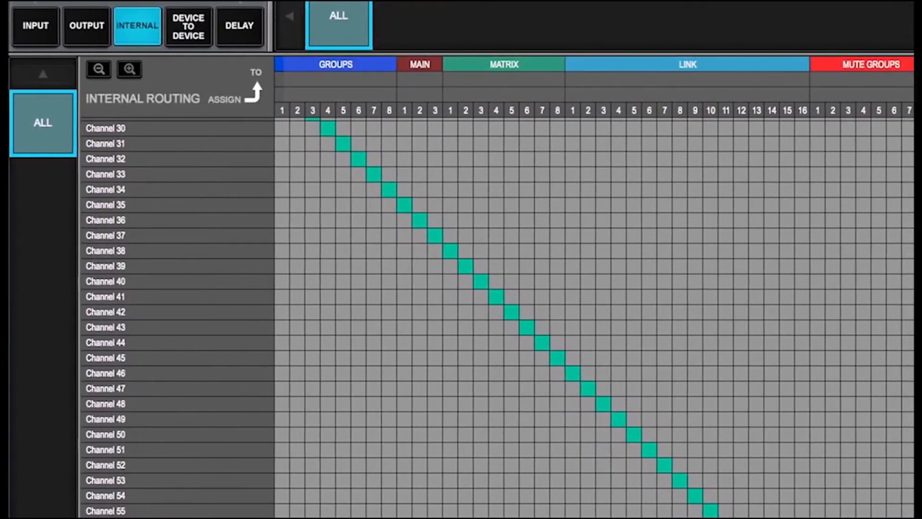
pyautogui.click(238, 26)
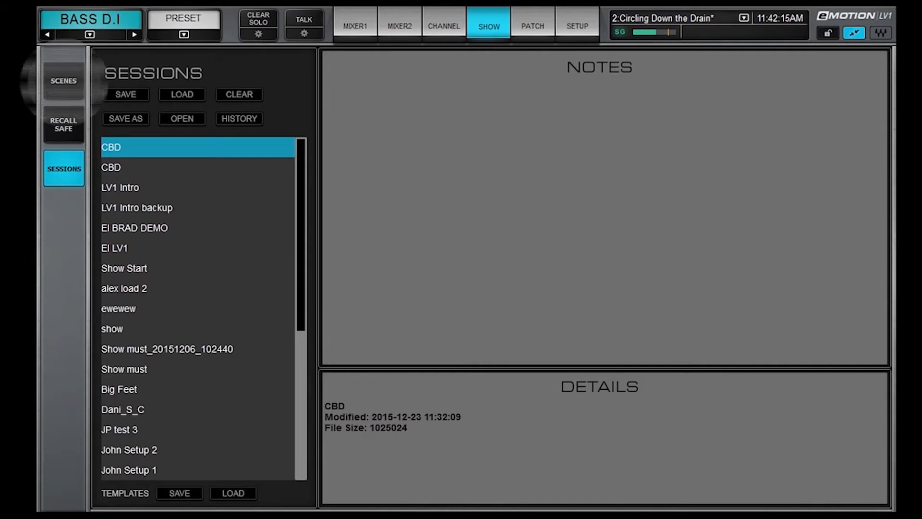
# Step: Visit the scene list, return to Sessions, and select the LV1 Intro backup session
pyautogui.click(63, 82)
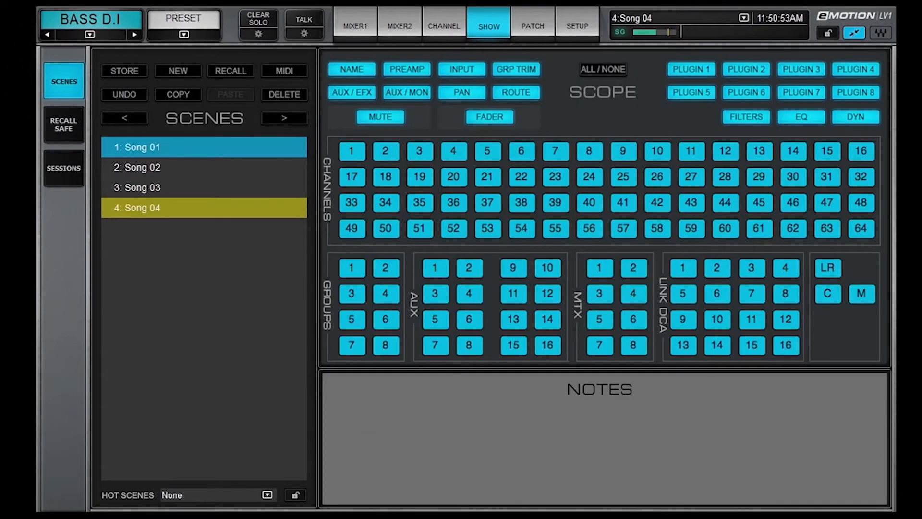
pyautogui.click(63, 168)
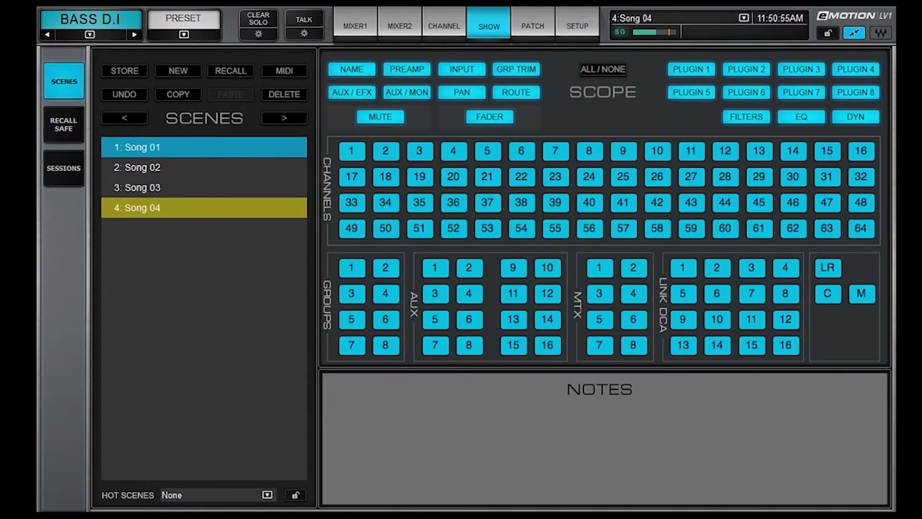
pyautogui.click(64, 168)
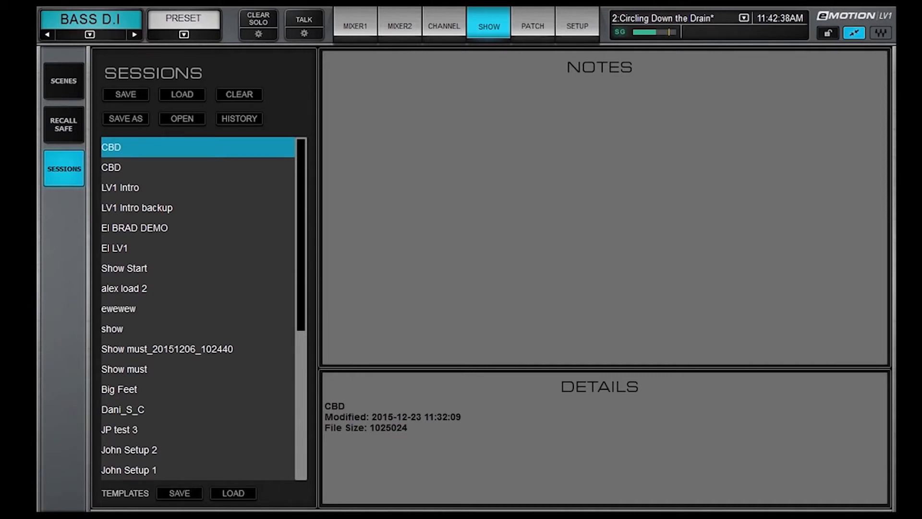
pyautogui.click(138, 208)
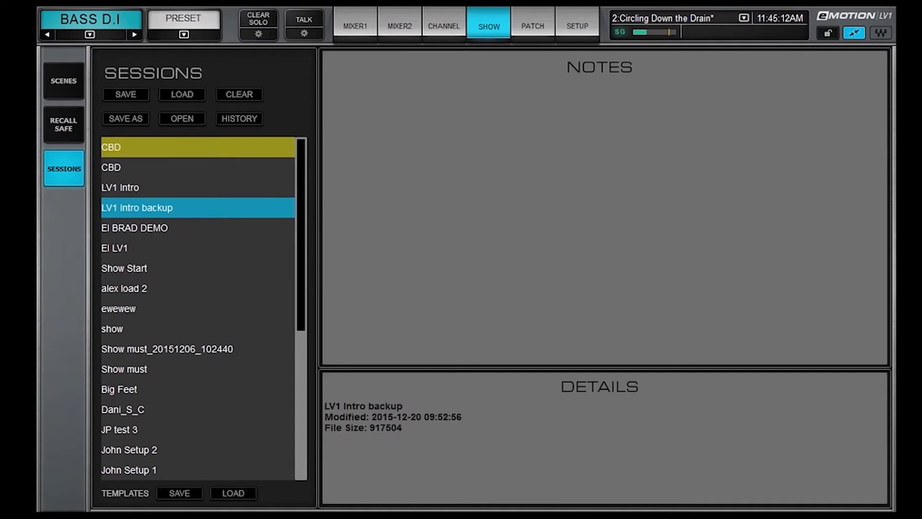
# Step: View the LV1 Intro backup file details and open then close the Preset menu
pyautogui.click(181, 118)
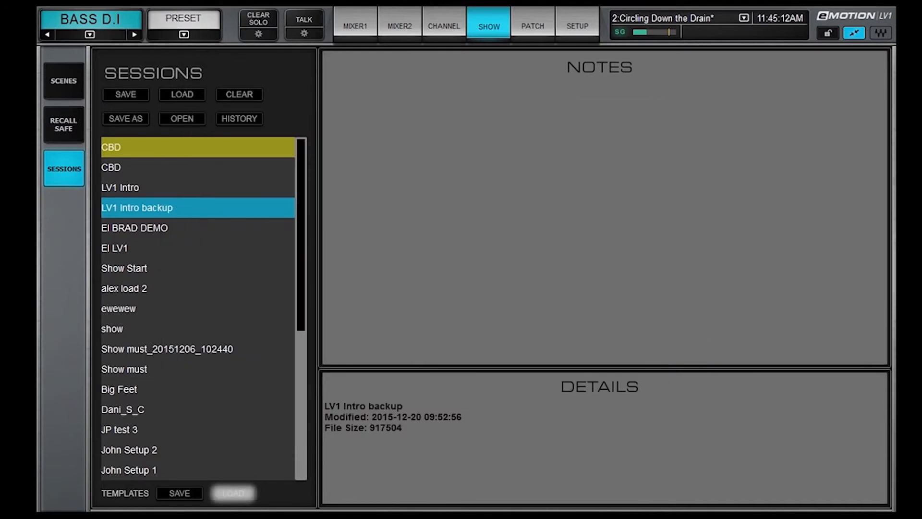
pyautogui.click(233, 493)
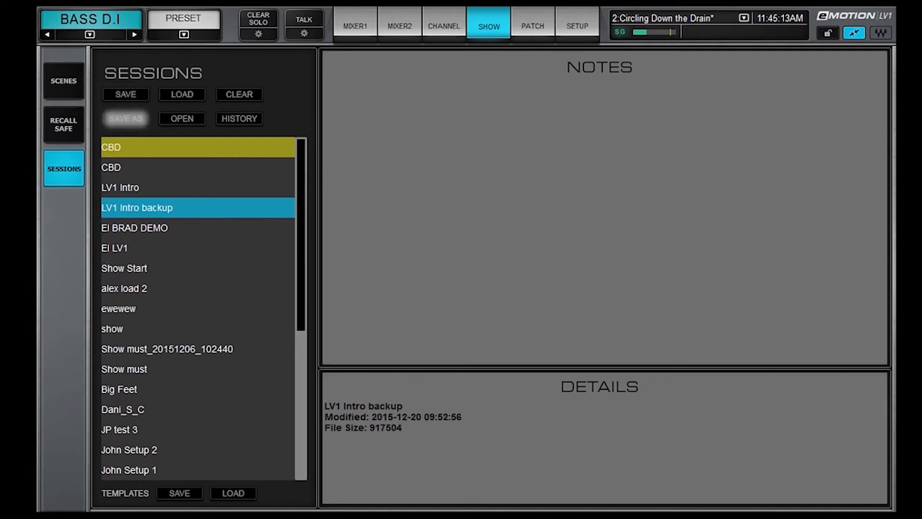
pyautogui.click(183, 18)
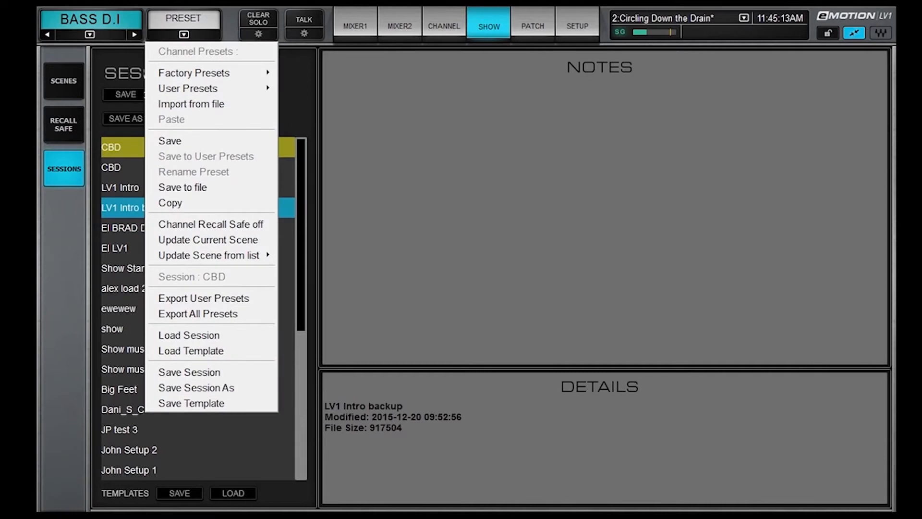
pyautogui.click(183, 19)
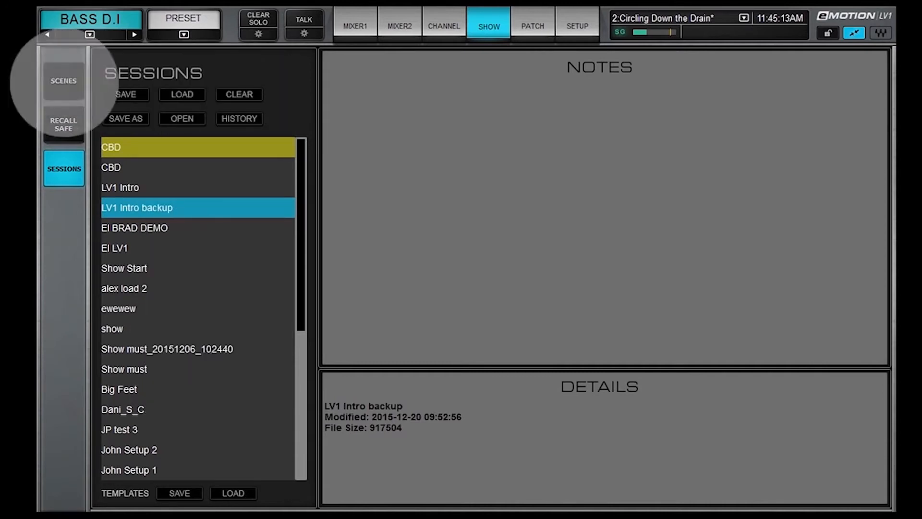
# Step: Recall and confirm the Song 01 scene, then display the Recall Safe settings
pyautogui.click(63, 81)
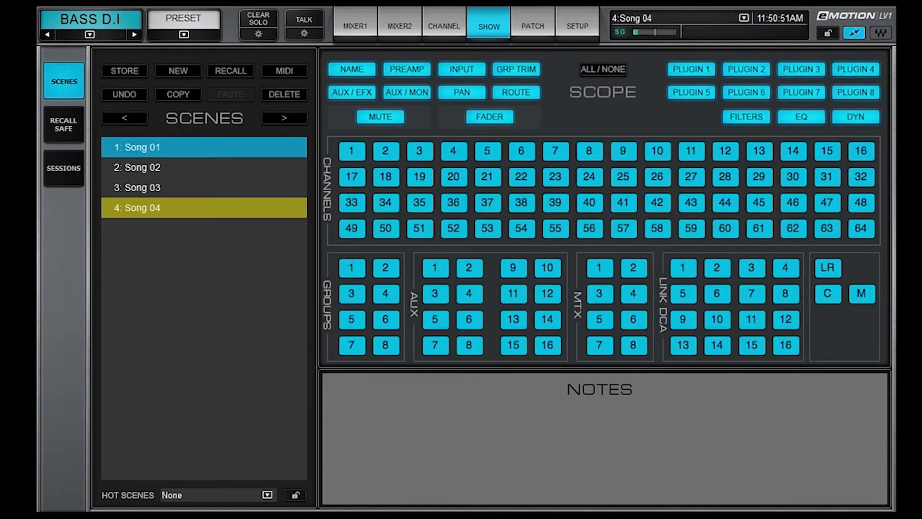
pyautogui.click(230, 71)
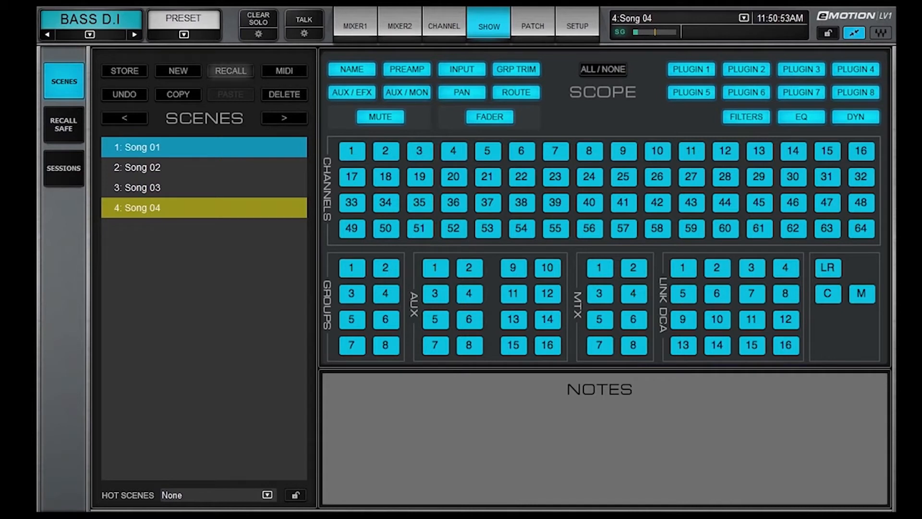
pyautogui.click(230, 71)
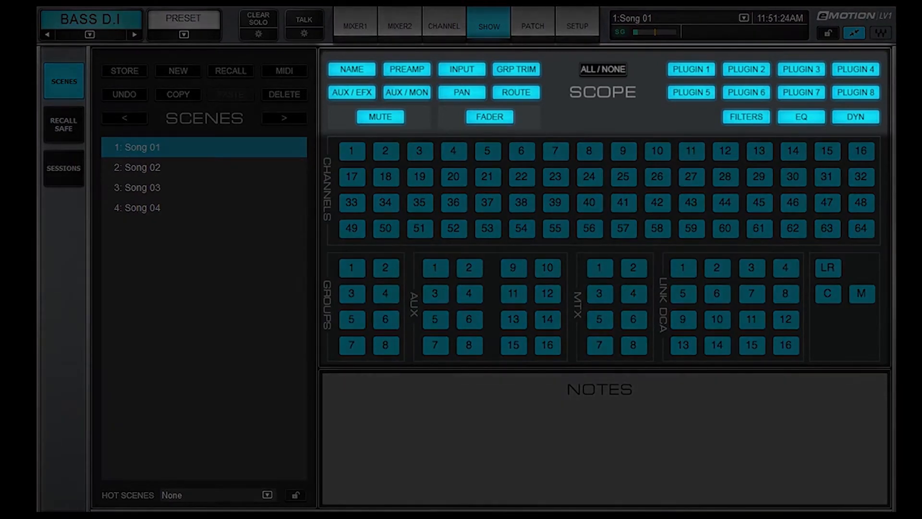
pyautogui.click(600, 68)
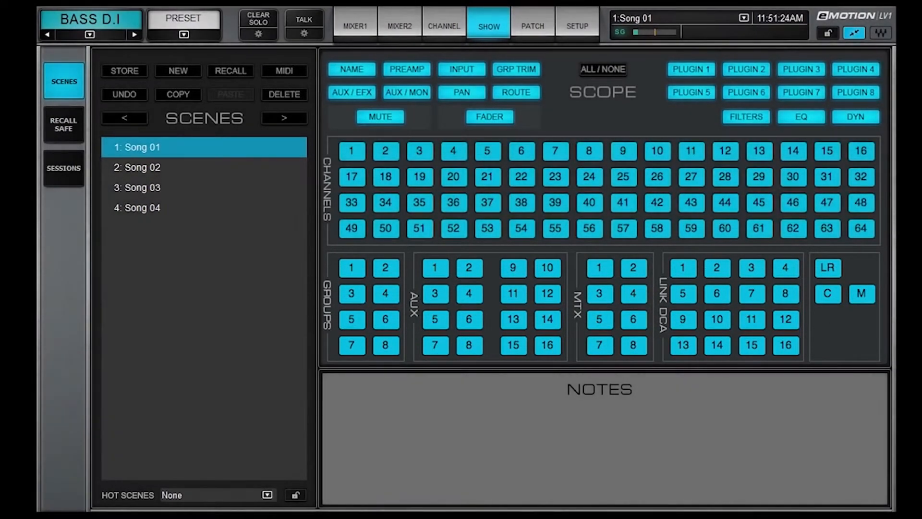
pyautogui.click(63, 124)
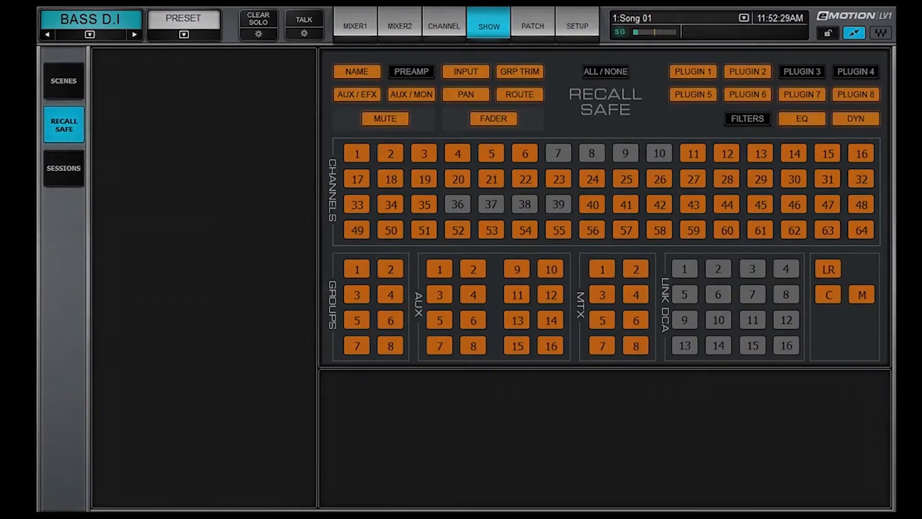
pyautogui.click(443, 26)
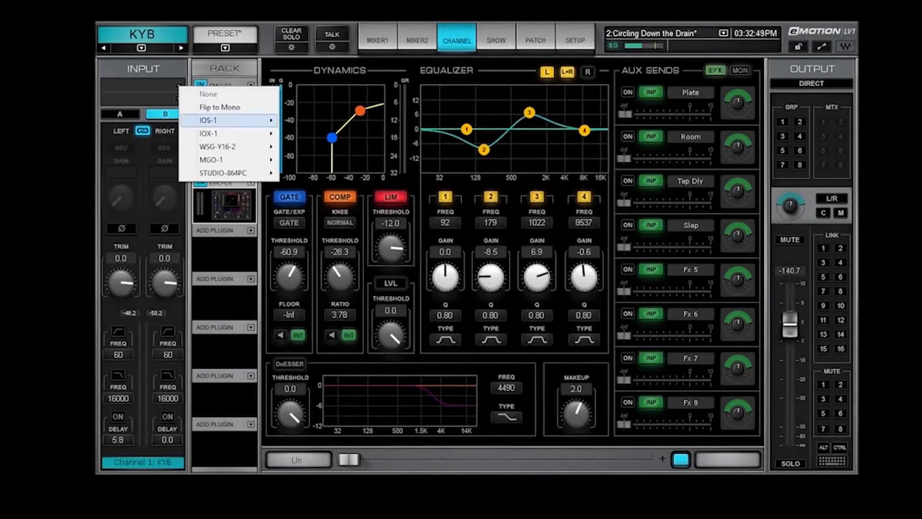
# Step: Enable 48V and left polarity invert on KYB, and engage the high-pass at 118 Hz
pyautogui.click(208, 121)
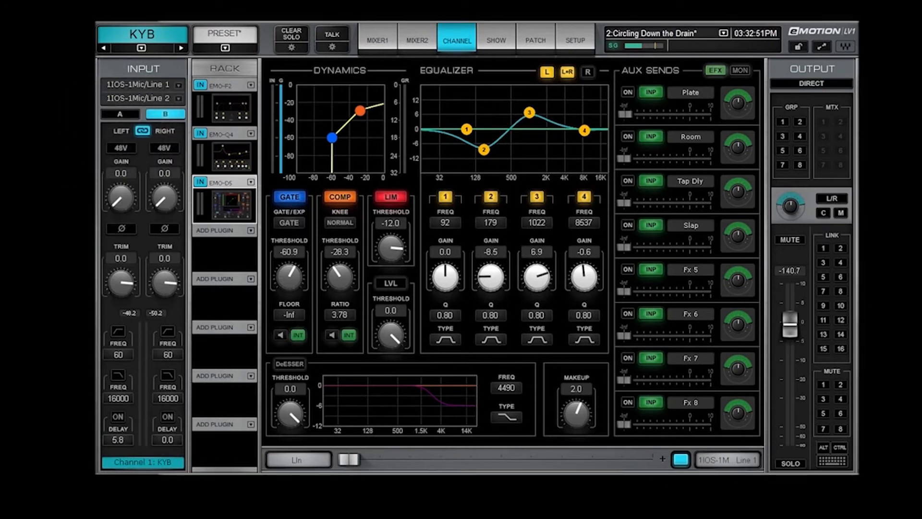
pyautogui.moveTo(120, 197); pyautogui.dragTo(121, 170)
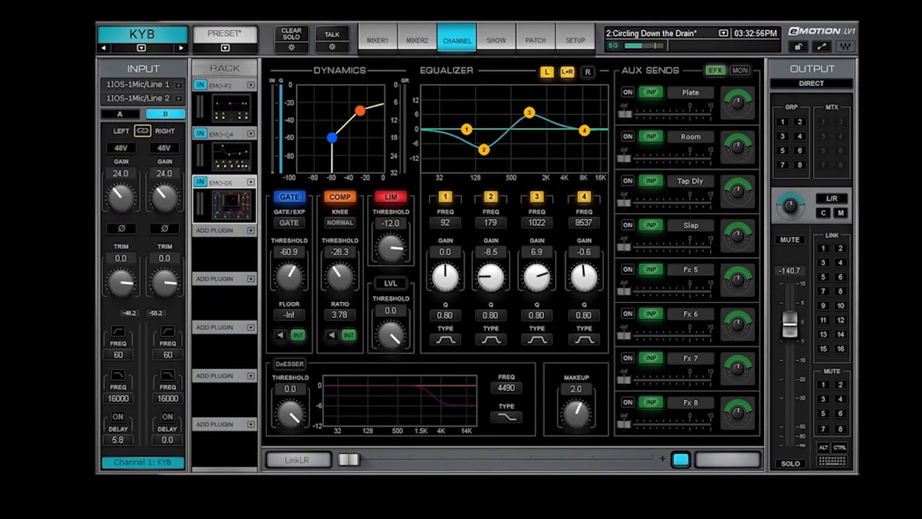
pyautogui.click(120, 229)
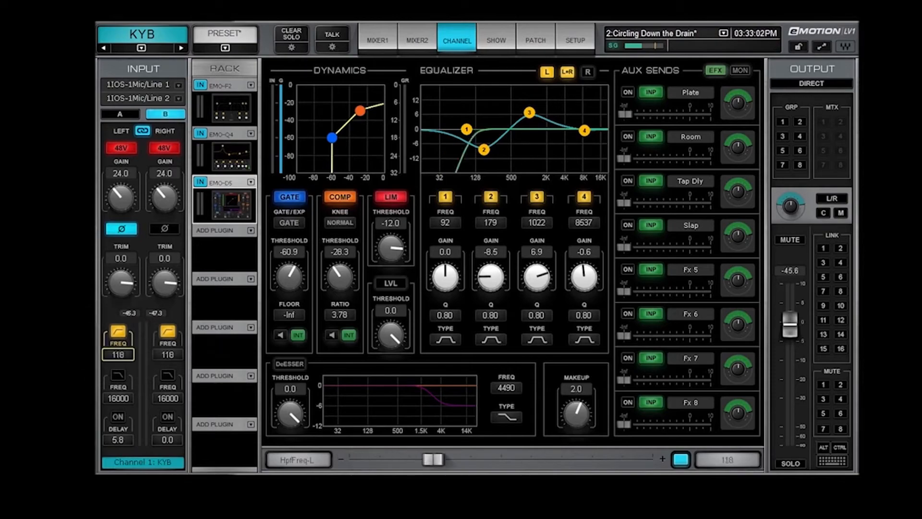
pyautogui.moveTo(434, 458); pyautogui.dragTo(395, 458)
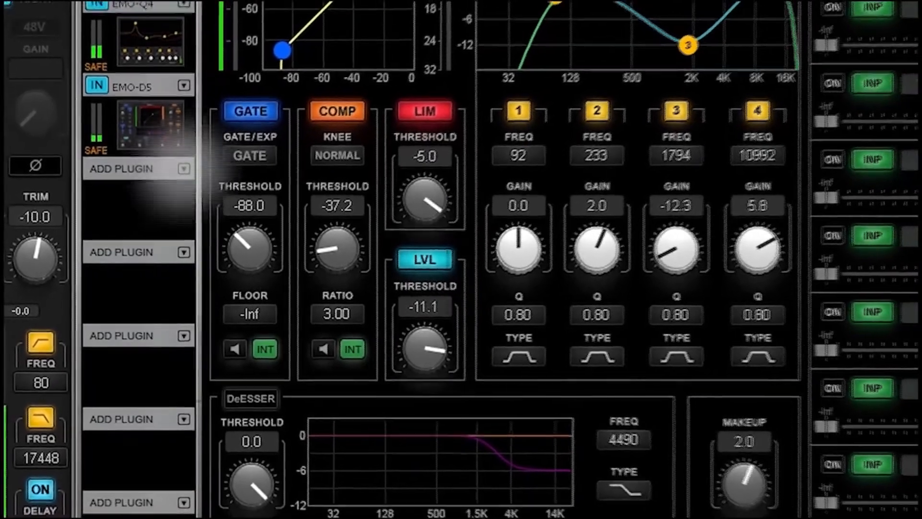
# Step: Insert Vitamin into the DJ channel's rack and set its DIRECT level to -12.9
pyautogui.rightClick(130, 168)
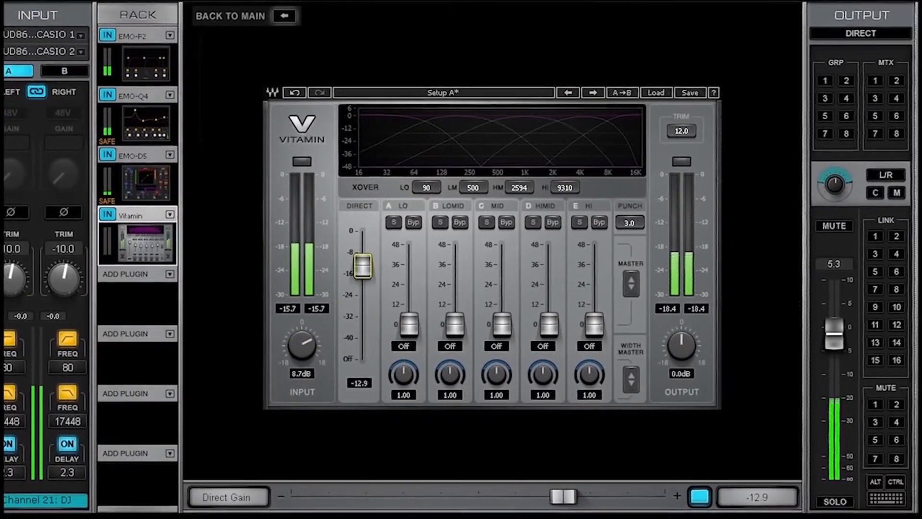
pyautogui.moveTo(450, 329); pyautogui.dragTo(450, 281)
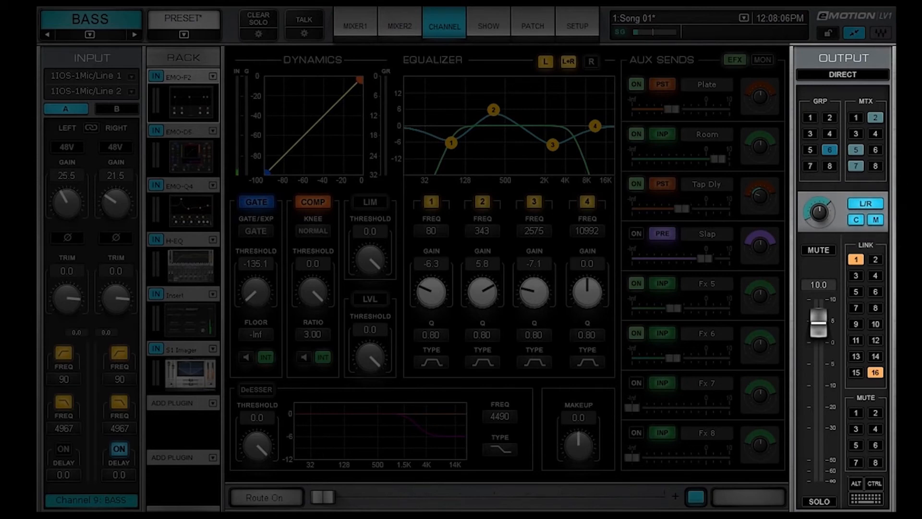
# Step: Route BASS to Group 3, Matrix 8 and Delay Groups 9 direct out, with S1 Imager rotation -12.5
pyautogui.click(810, 134)
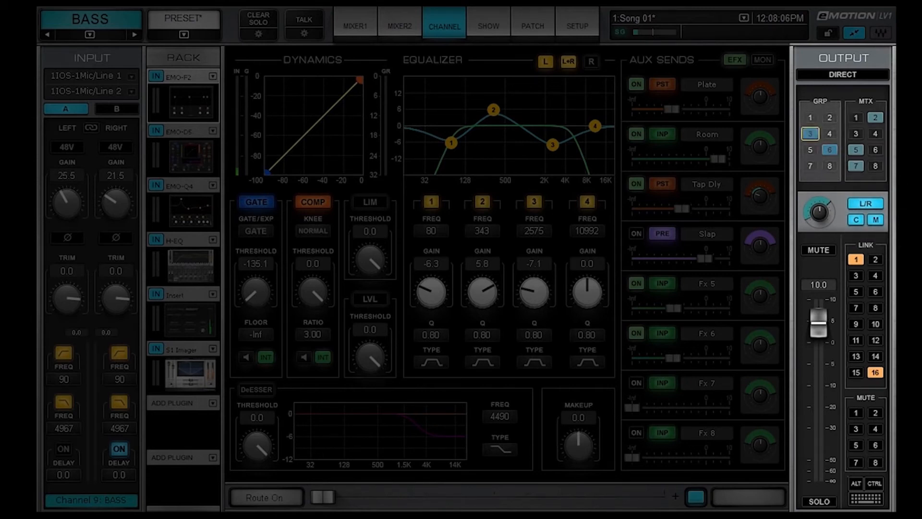
pyautogui.click(875, 167)
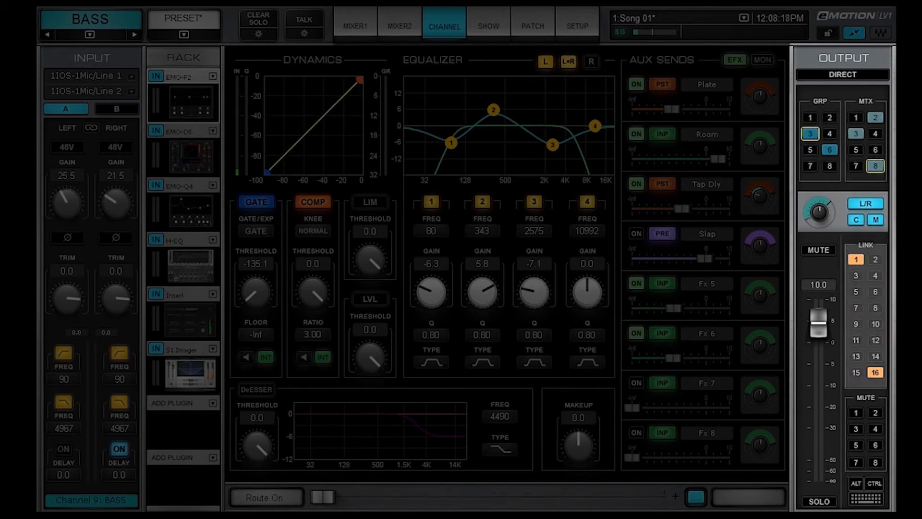
pyautogui.click(856, 429)
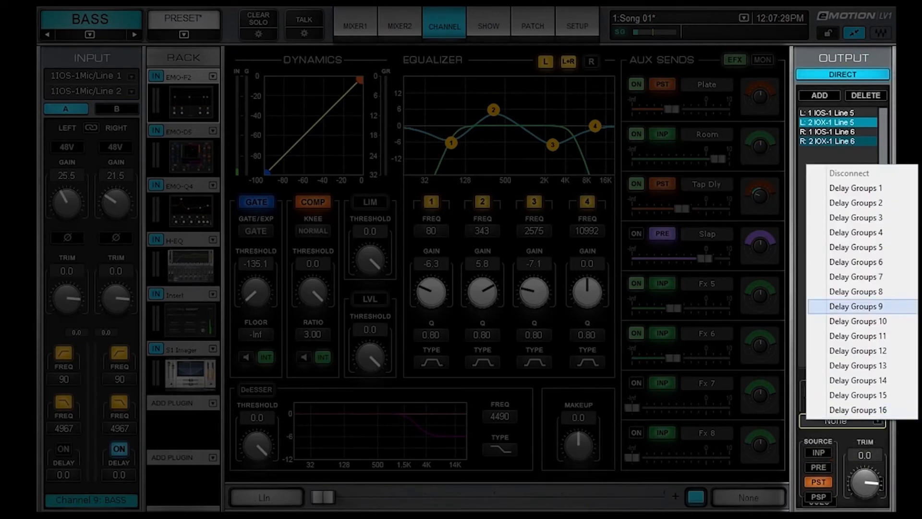
pyautogui.click(190, 155)
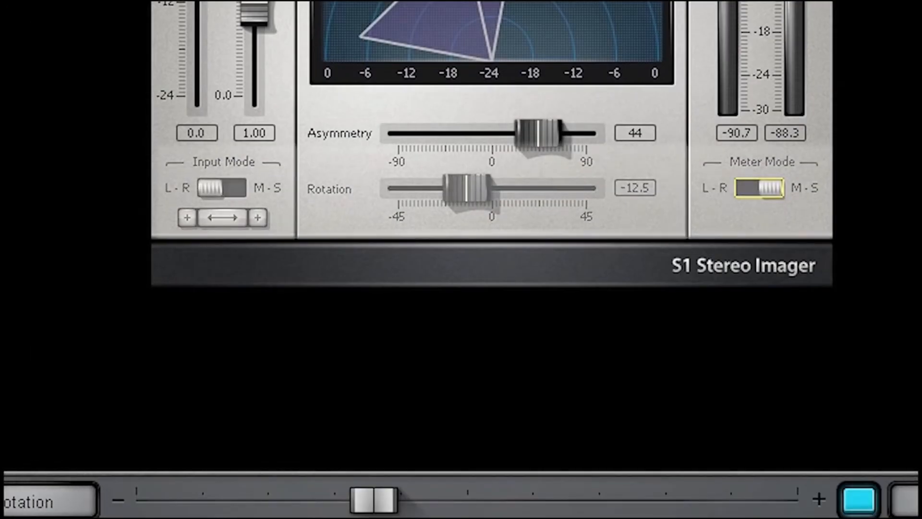
pyautogui.moveTo(468, 188); pyautogui.dragTo(532, 188)
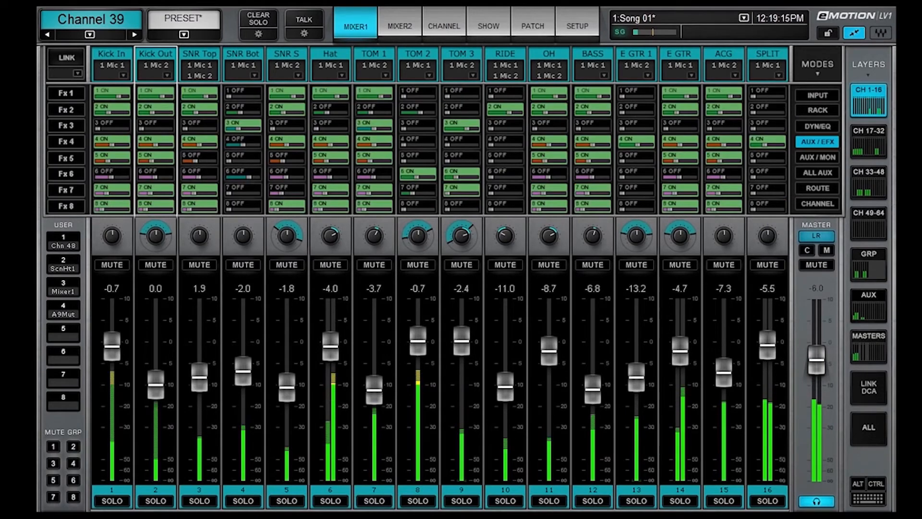
# Step: Cycle Mixer1 through ALL AUX, RACK, GRP, AUX, MASTERS and ALL, ending in INPUT mode
pyautogui.click(817, 172)
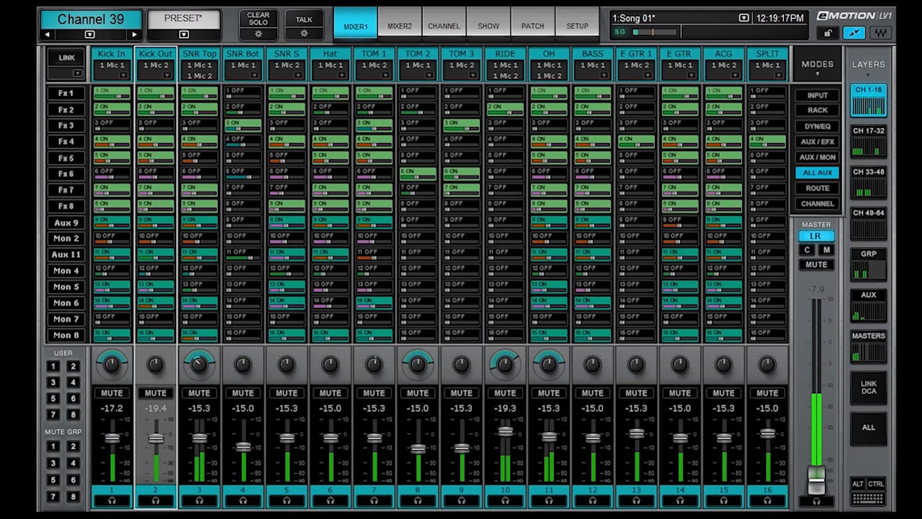
pyautogui.click(817, 188)
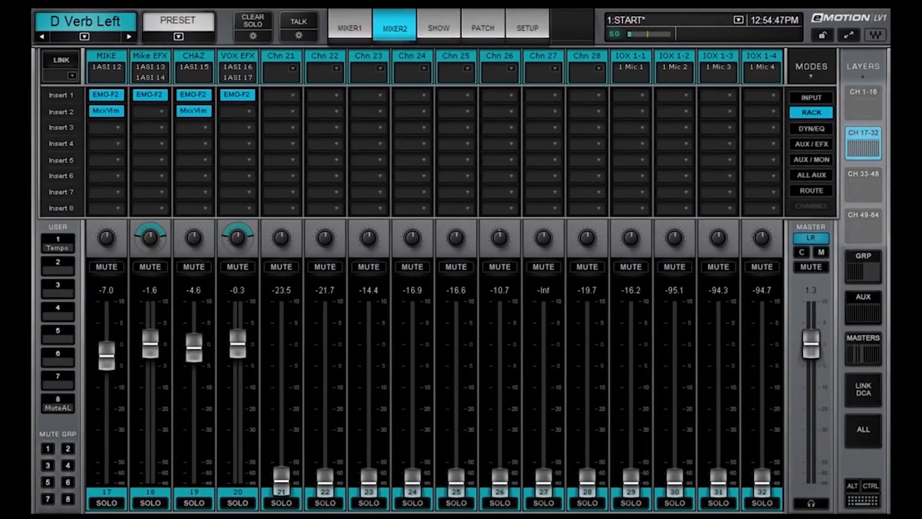
pyautogui.click(862, 266)
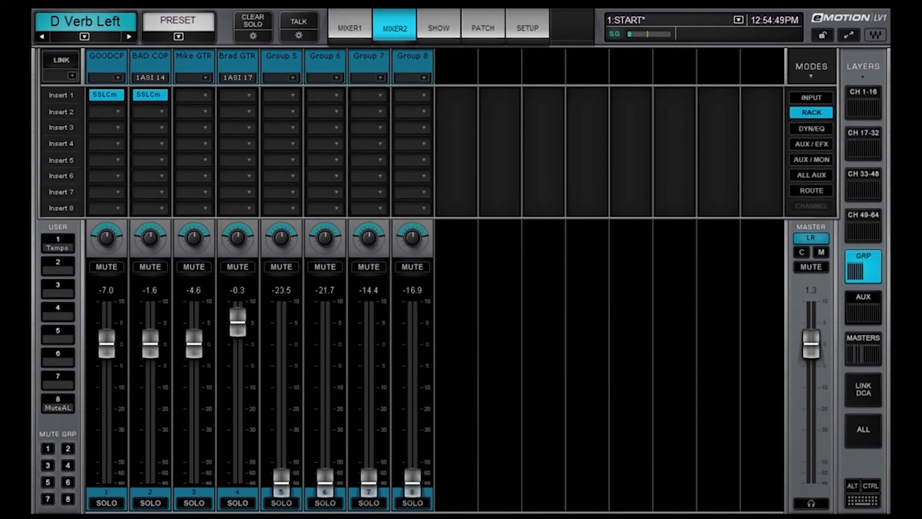
pyautogui.click(862, 307)
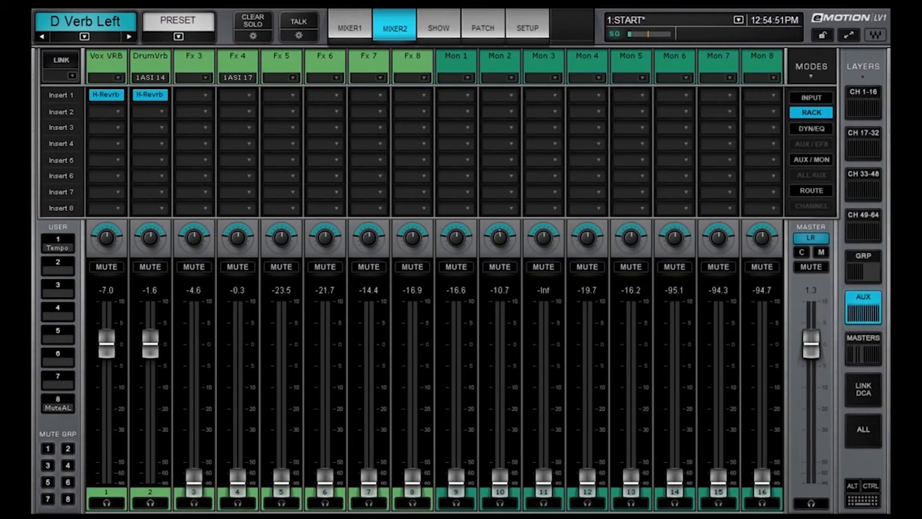
pyautogui.click(862, 341)
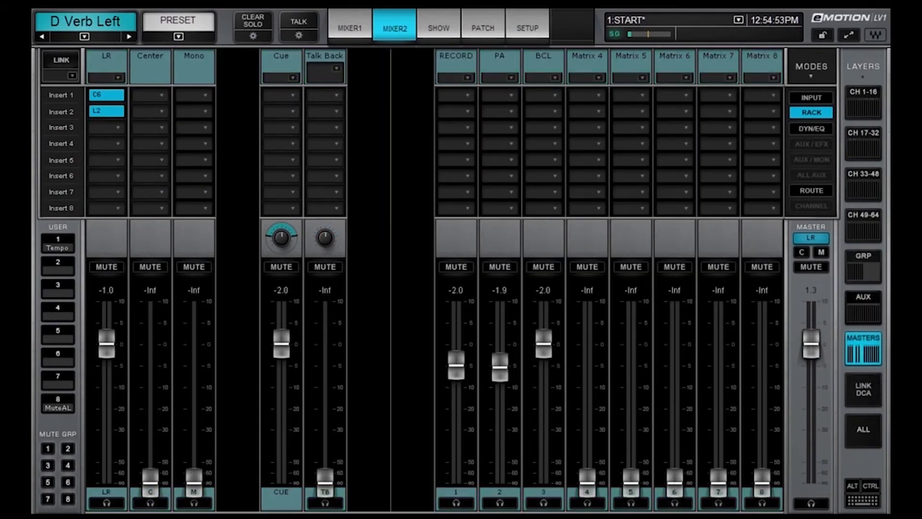
pyautogui.click(863, 388)
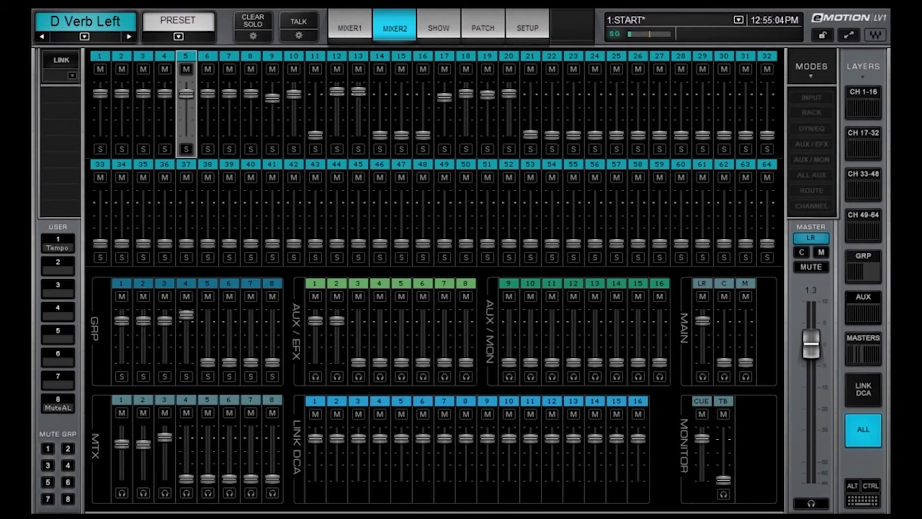
pyautogui.click(354, 26)
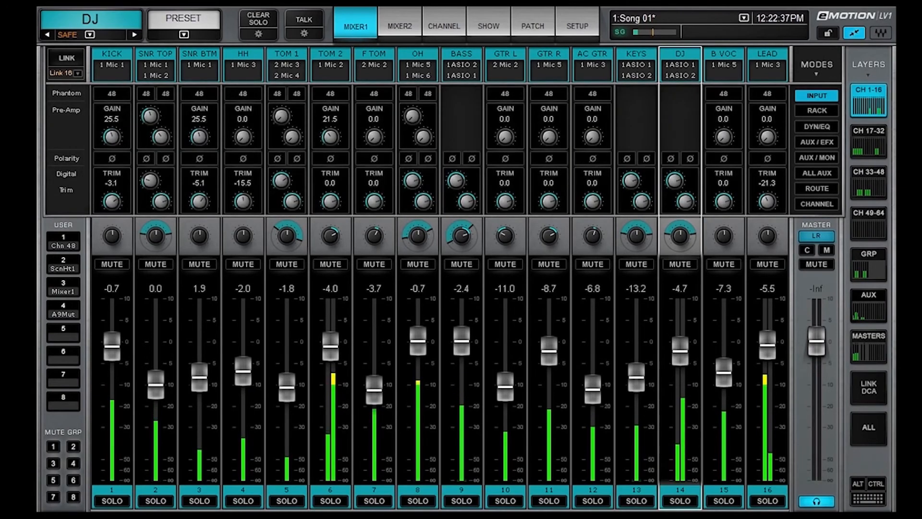
# Step: Browse Dynamics plug-ins for an empty insert in RACK mode, then return Mixer1 to AUX/EFX sends
pyautogui.click(815, 111)
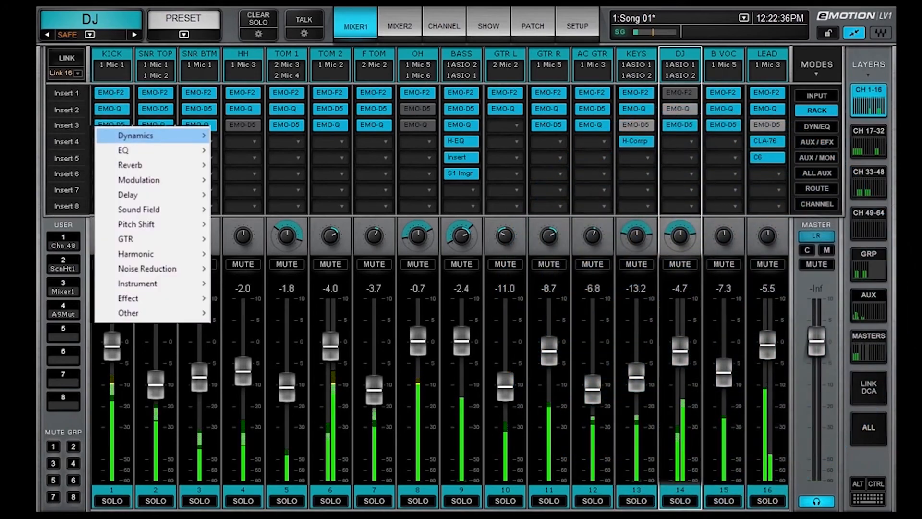
pyautogui.click(135, 136)
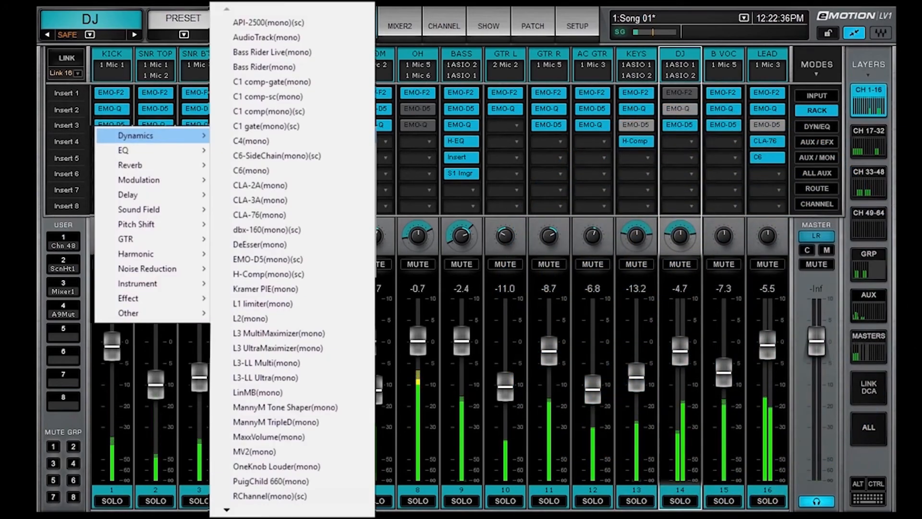
pyautogui.click(354, 26)
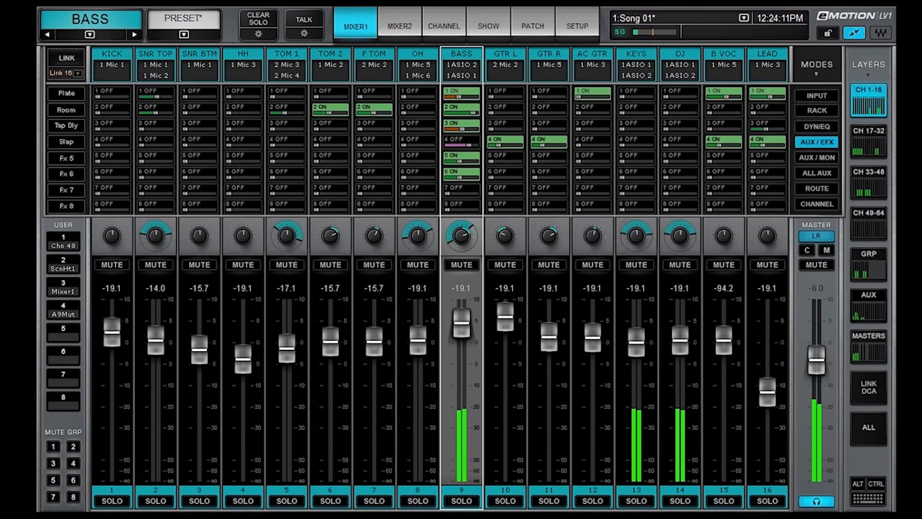
# Step: Put Mon 7 sends on the faders in AUX/MON mode and set Chn 10's send to -7.5
pyautogui.click(816, 157)
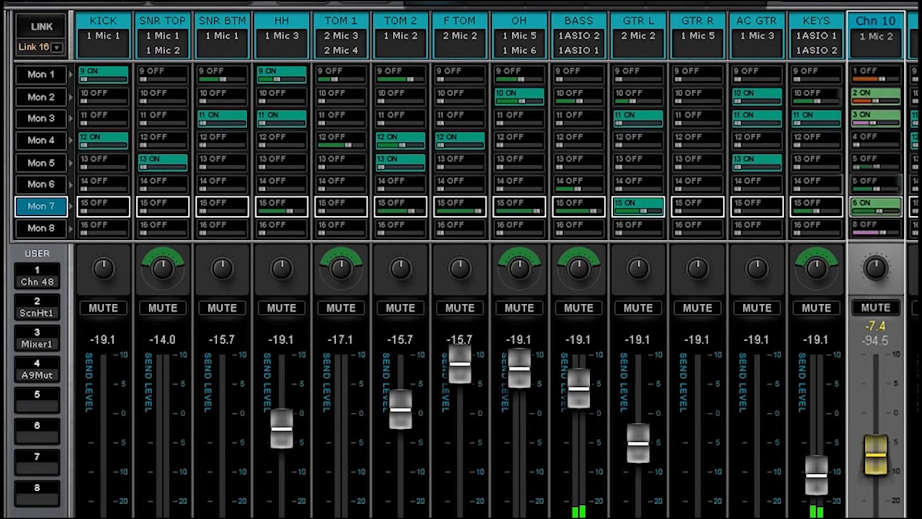
pyautogui.click(41, 206)
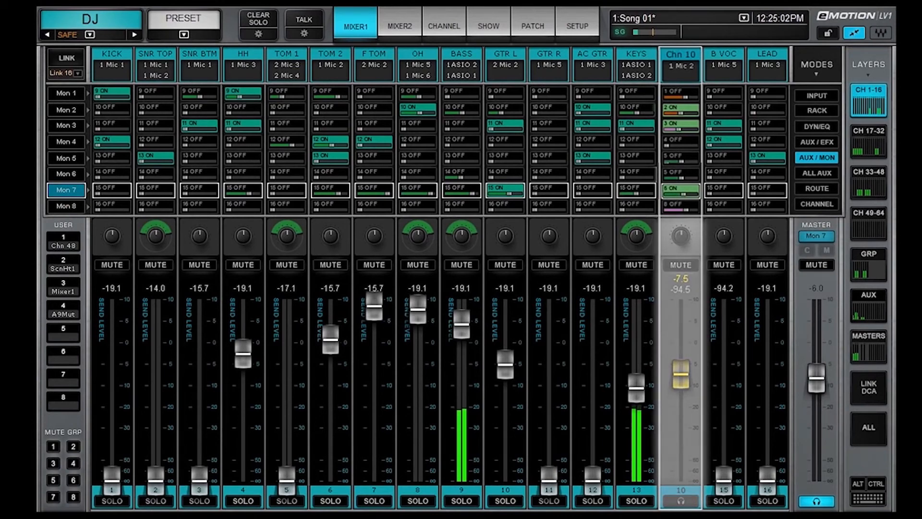
pyautogui.moveTo(681, 377); pyautogui.dragTo(681, 330)
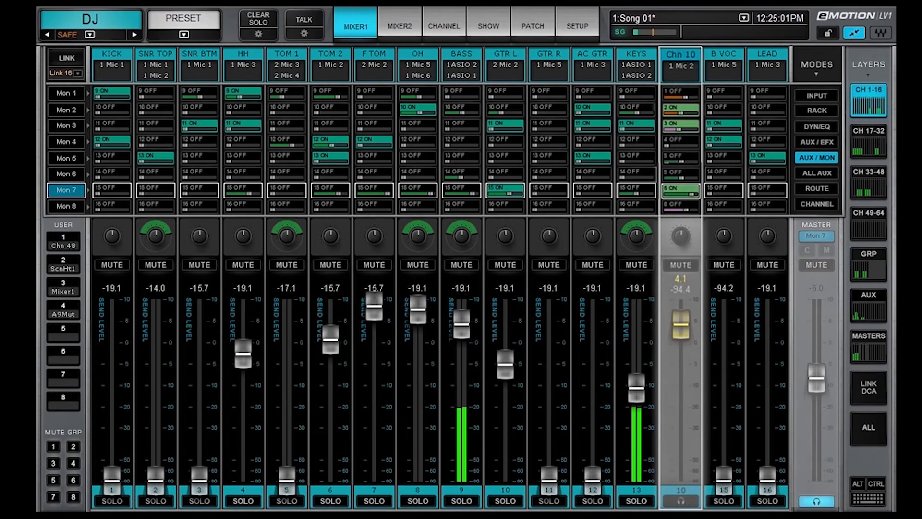
pyautogui.moveTo(680, 326); pyautogui.dragTo(680, 412)
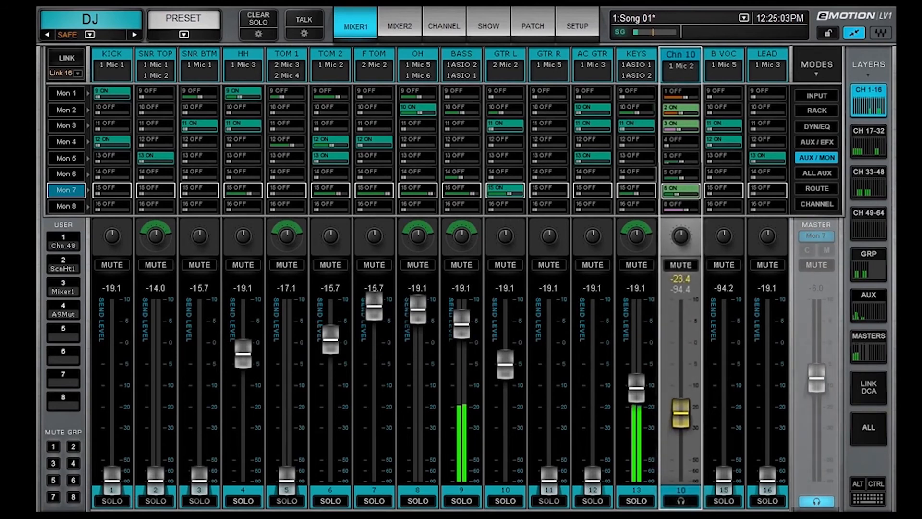
pyautogui.moveTo(681, 406); pyautogui.dragTo(680, 374)
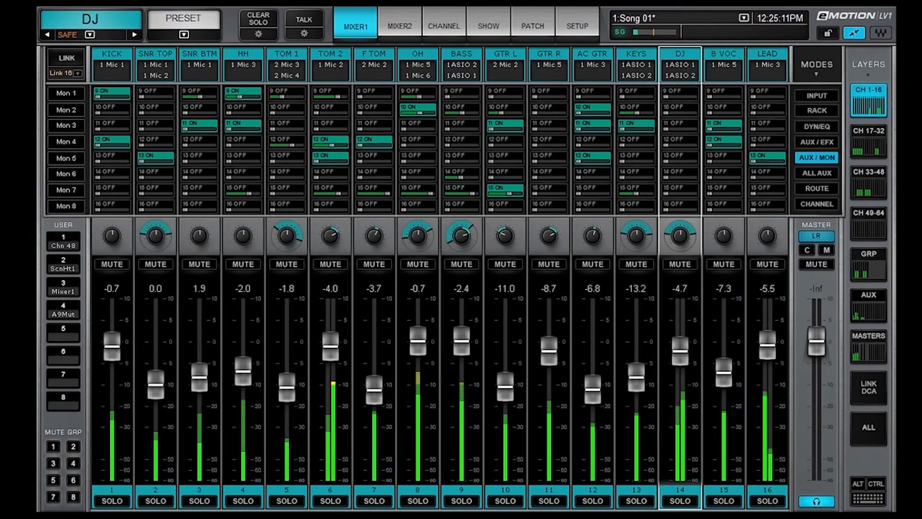
pyautogui.click(65, 190)
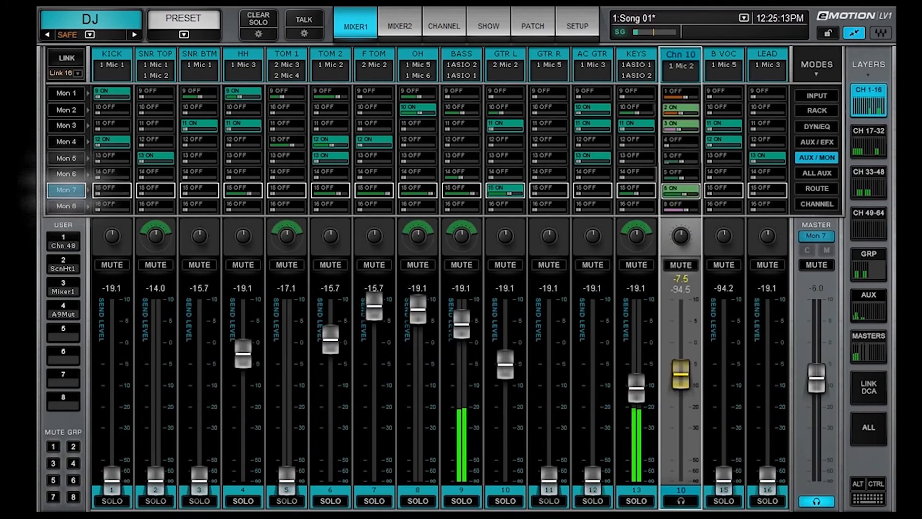